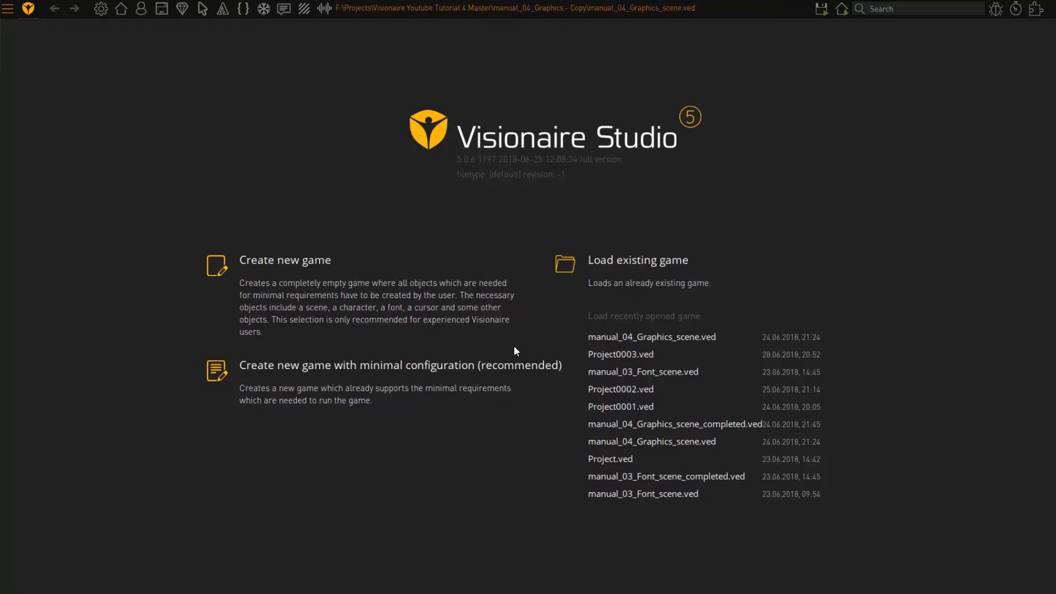
mouse_move(652, 336)
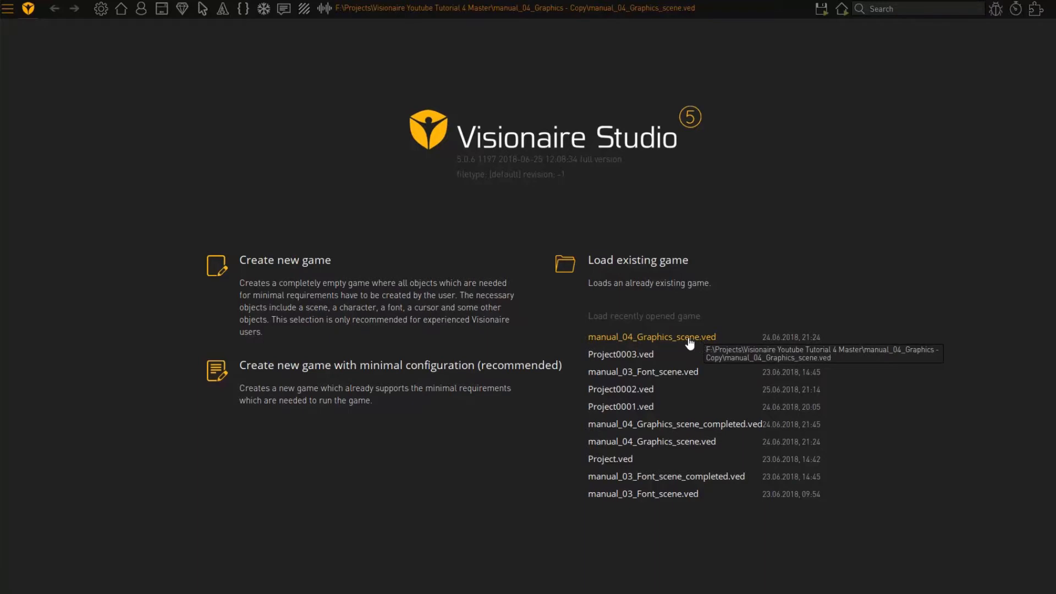
Load the recently opened manual_04_Graphics_scene.ved project.
left_click(650, 336)
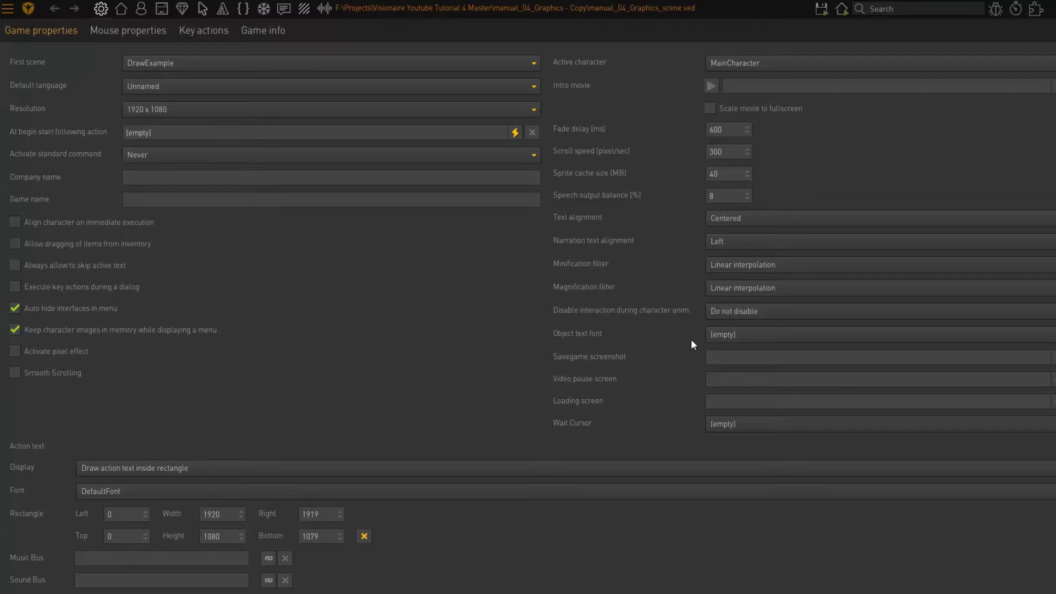
mouse_move(625, 336)
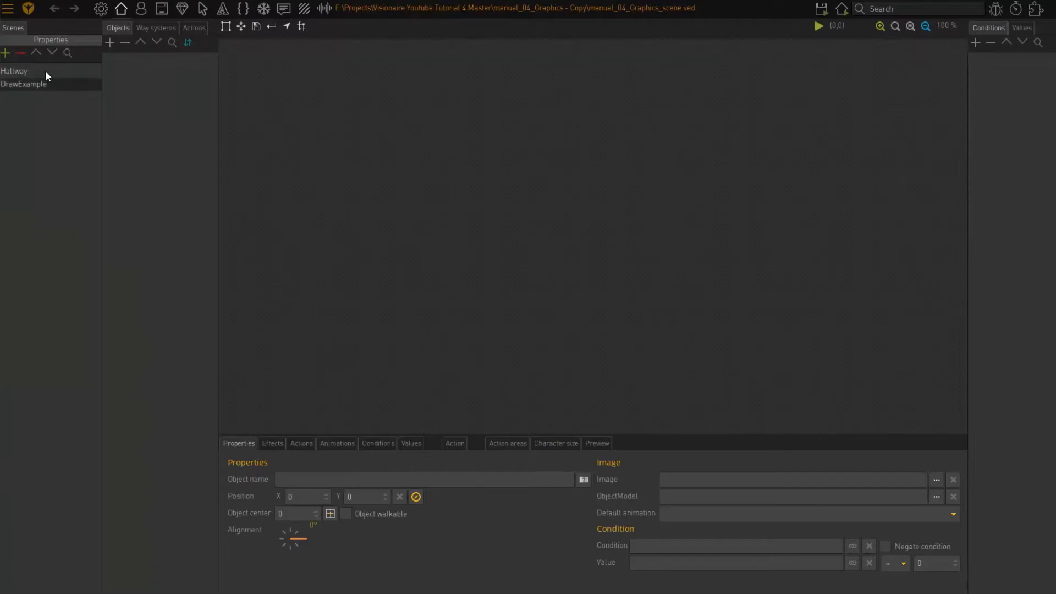
Play and stop the FishTankSwim object's fish-swimming animation in the Hallway scene.
left_click(14, 71)
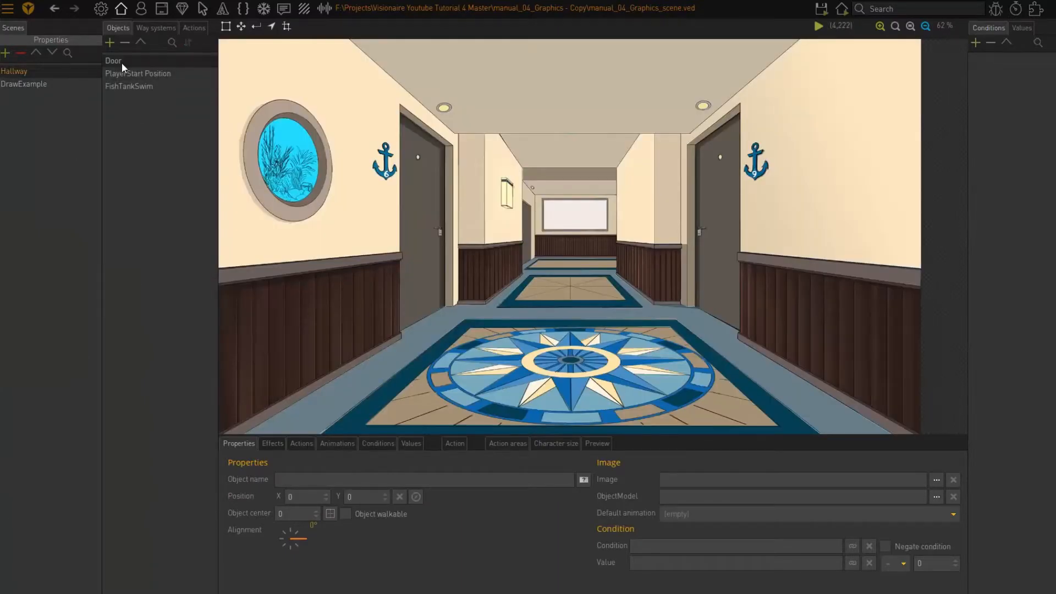
left_click(129, 86)
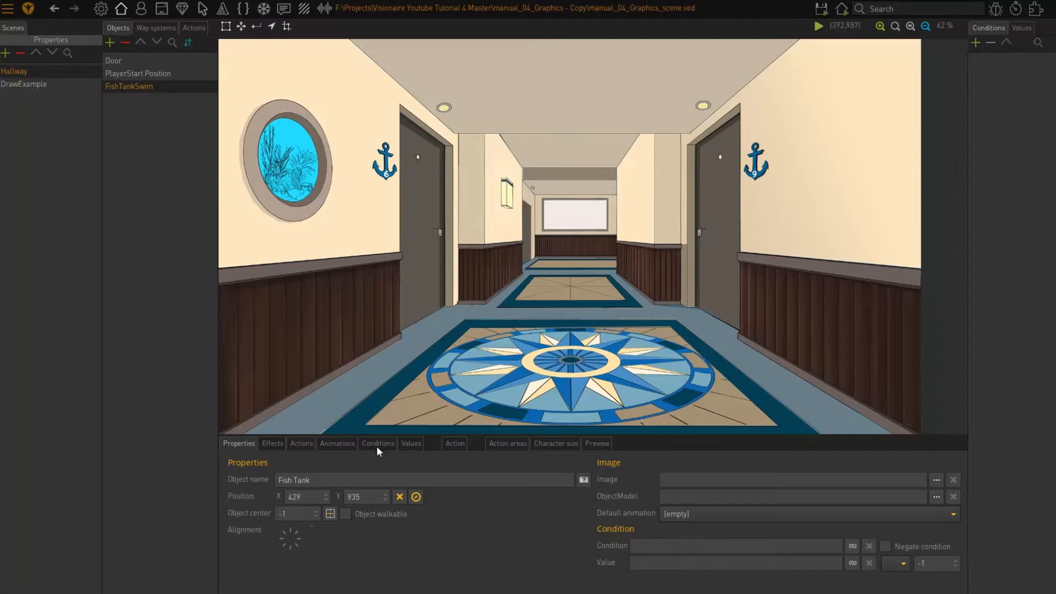
left_click(337, 443)
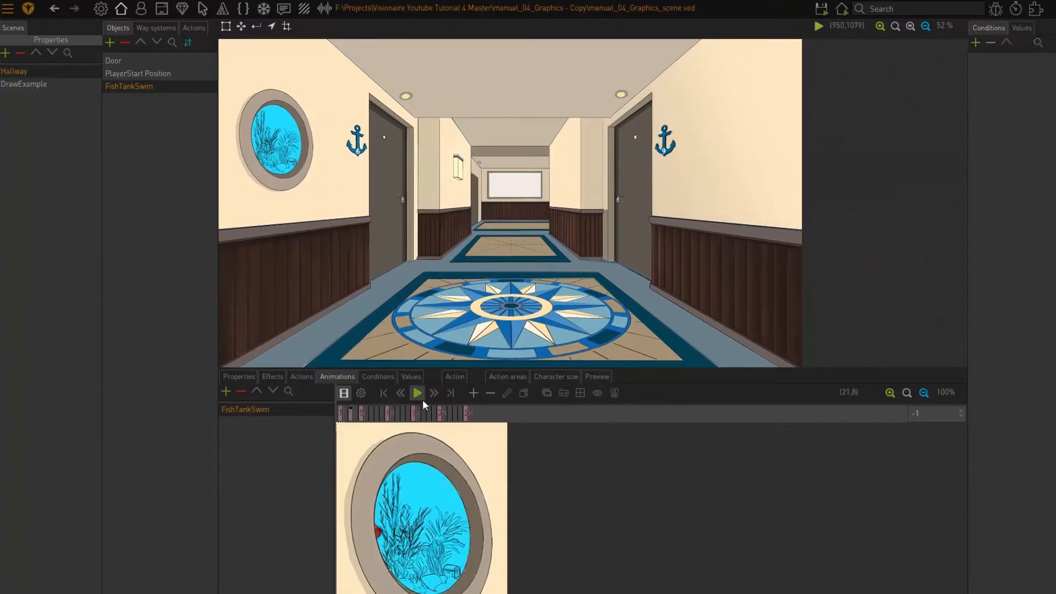
left_click(433, 393)
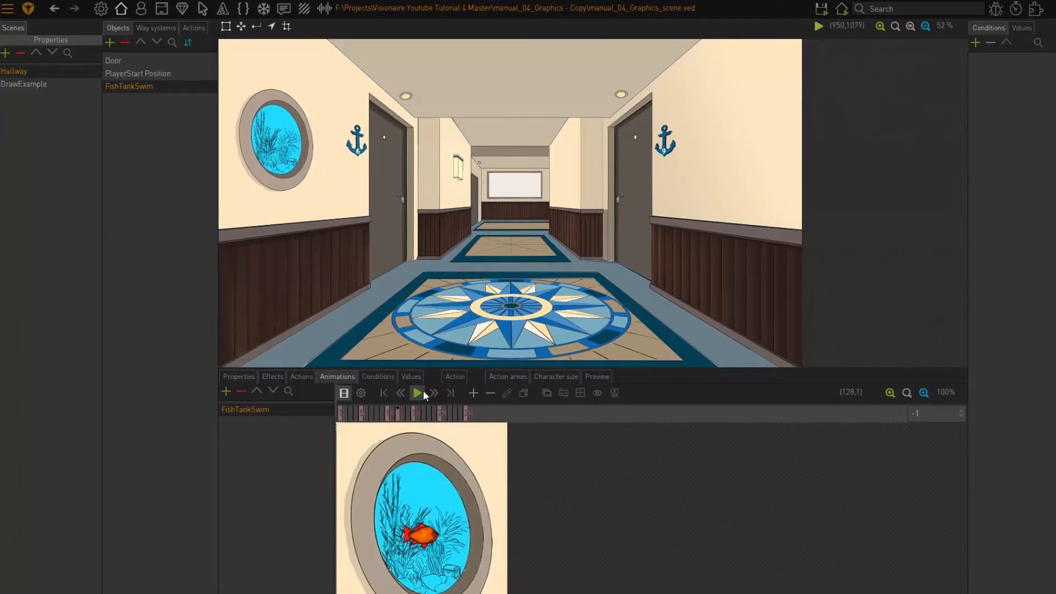
left_click(415, 393)
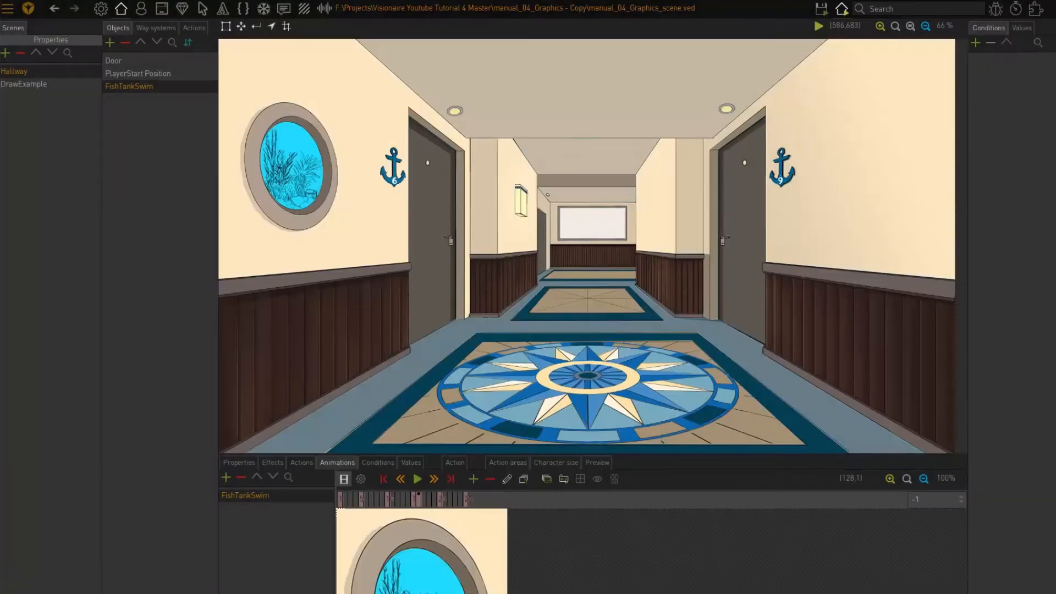
Bring up the FishTankSwim object's preview options.
left_click(817, 26)
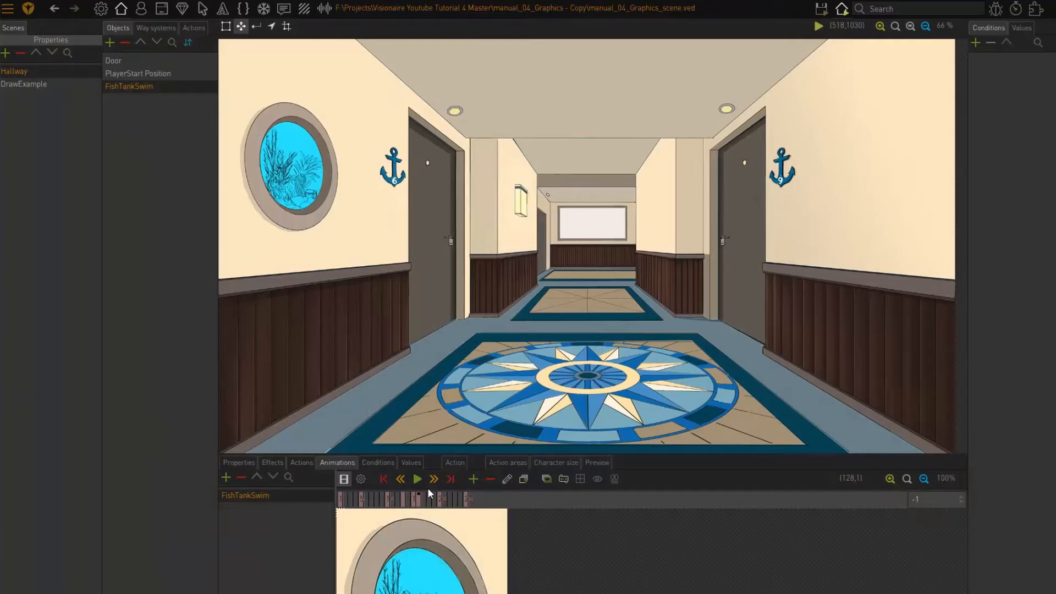
left_click(595, 463)
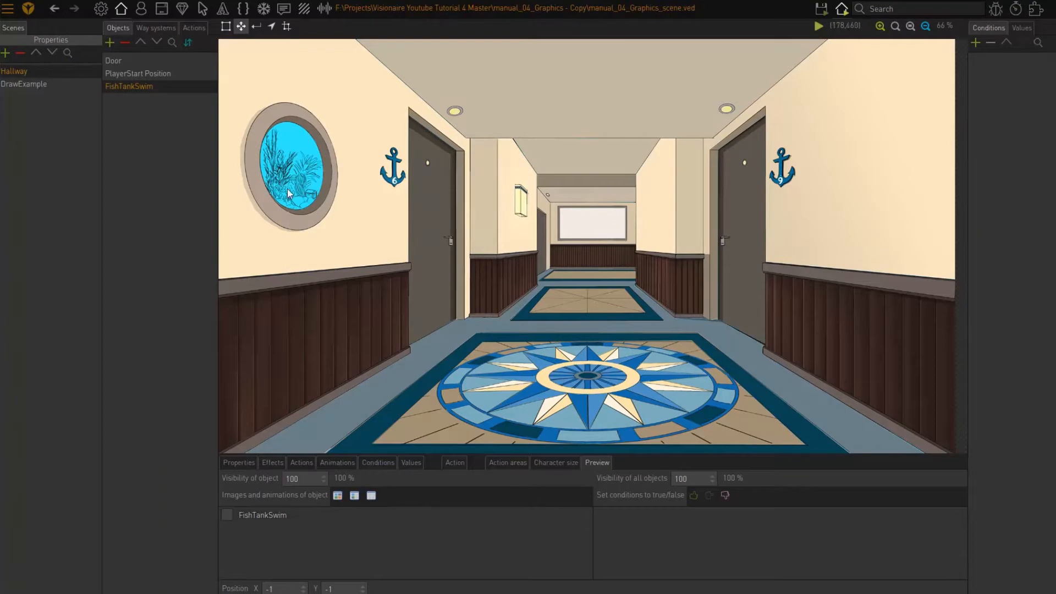
Enable FishTankSwim in the preview and position it over the porthole window.
left_click(263, 514)
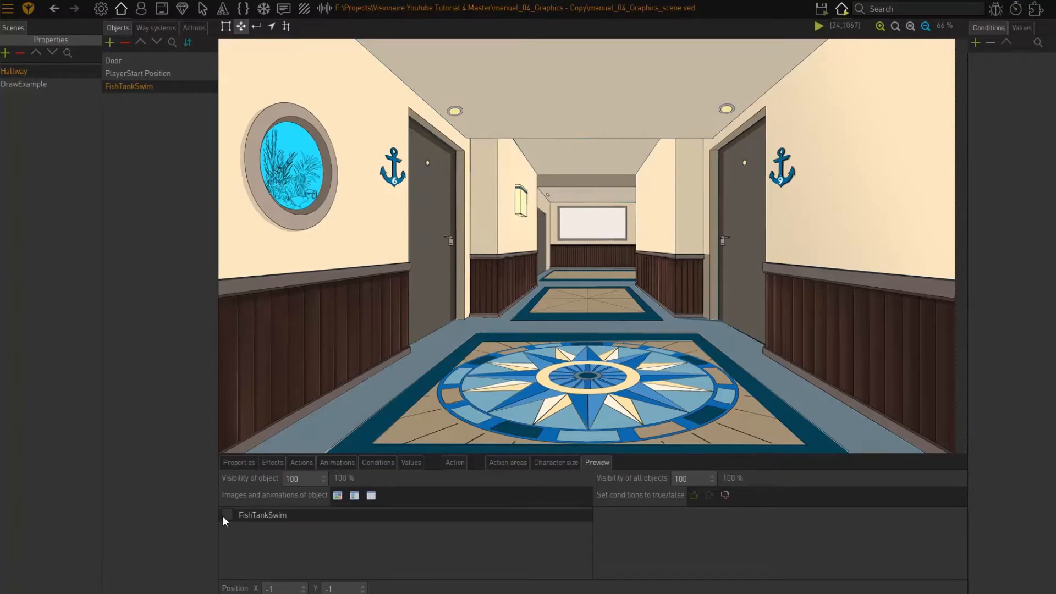
left_click(227, 514)
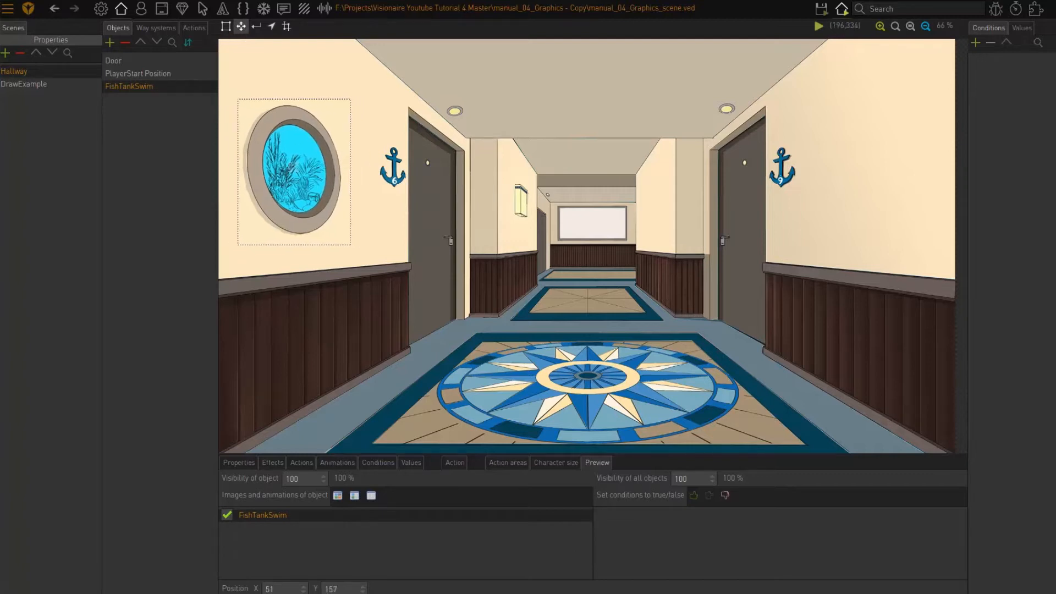
left_click_drag(293, 171, 404, 182)
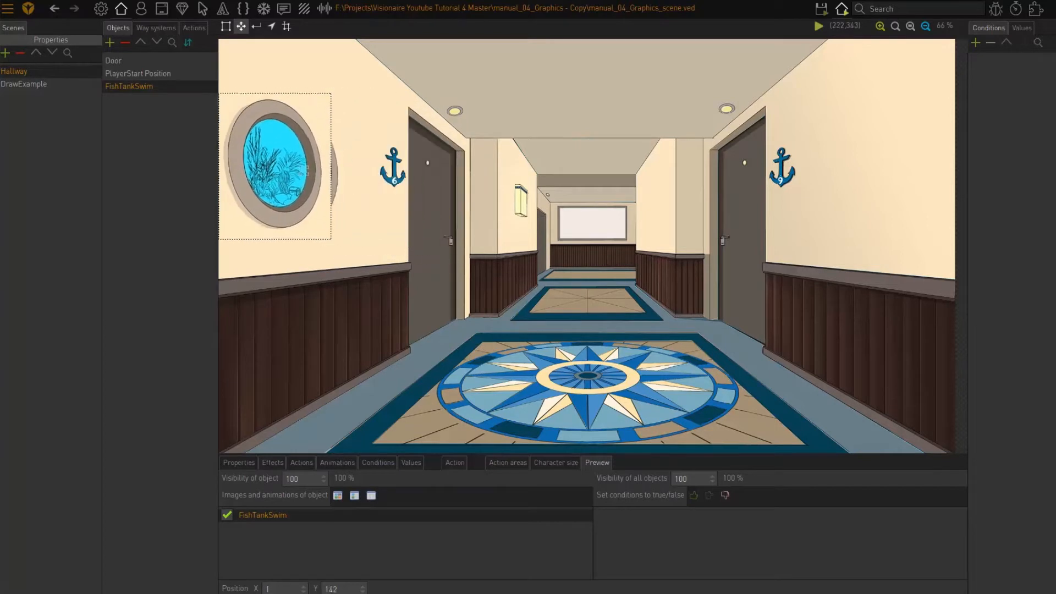
left_click_drag(274, 167, 390, 167)
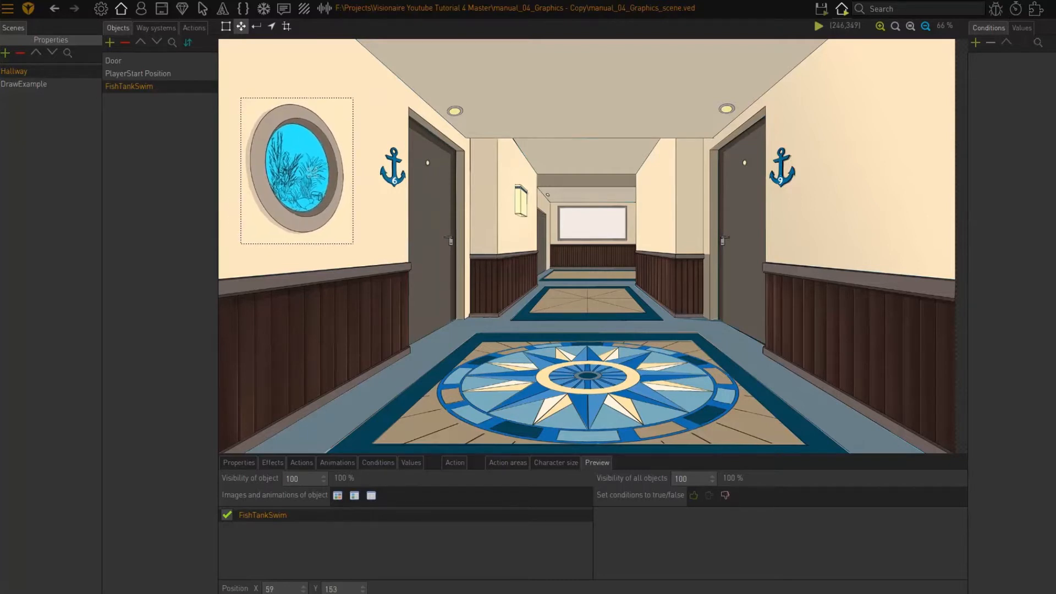
left_click_drag(296, 172, 287, 169)
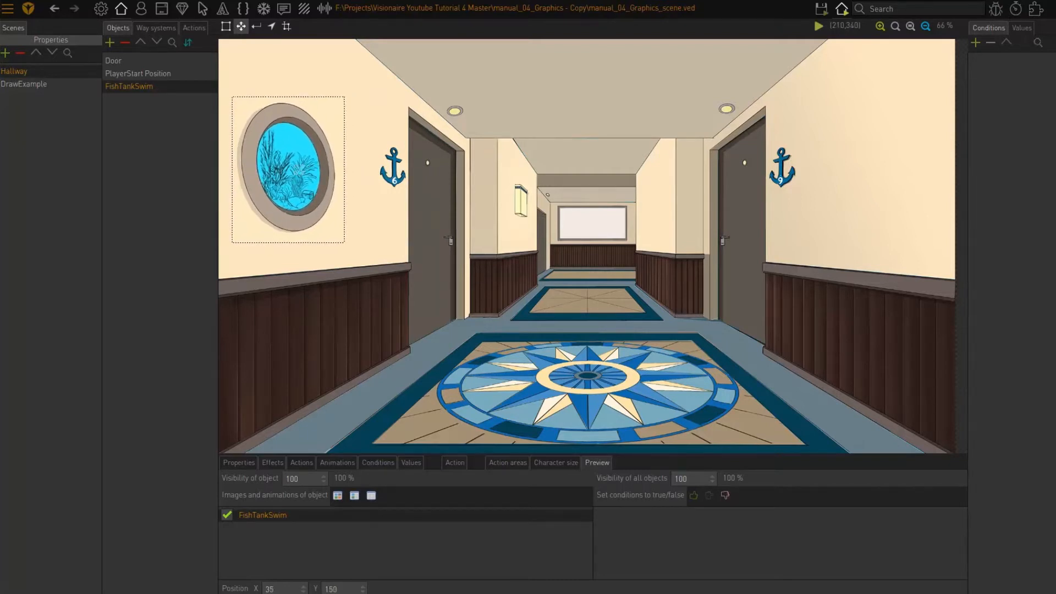
left_click_drag(286, 169, 294, 162)
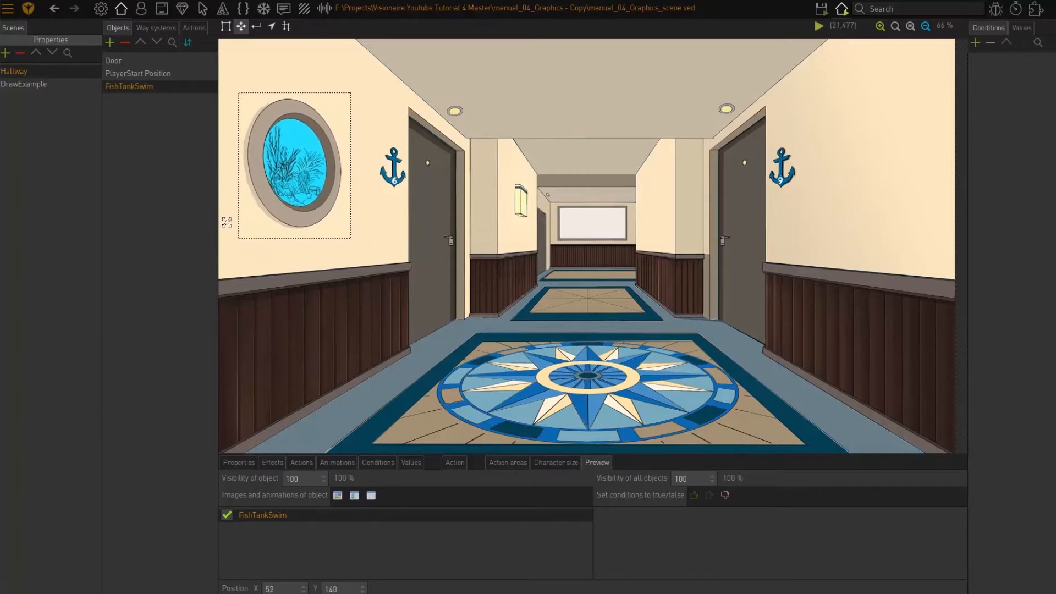
Save and run on the Hallway scene, then use the fish tank in the game.
left_click(820, 9)
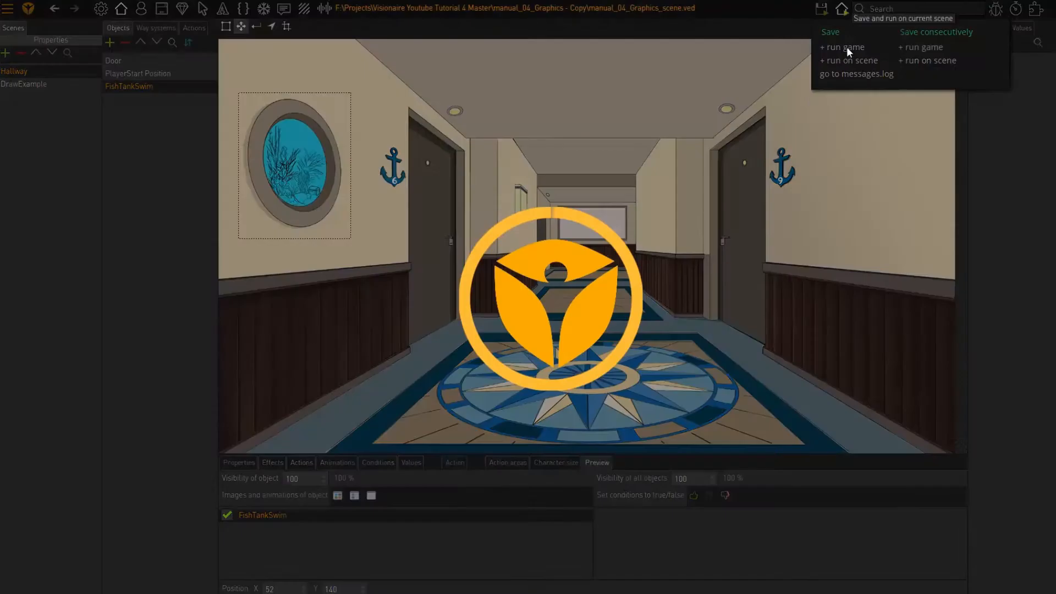
left_click(851, 59)
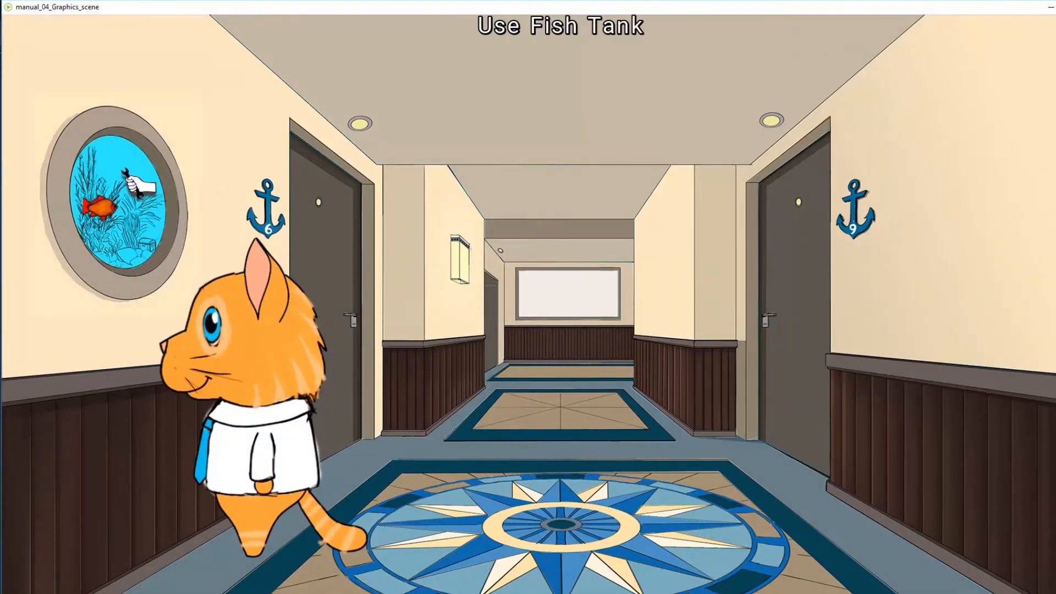
left_click(118, 203)
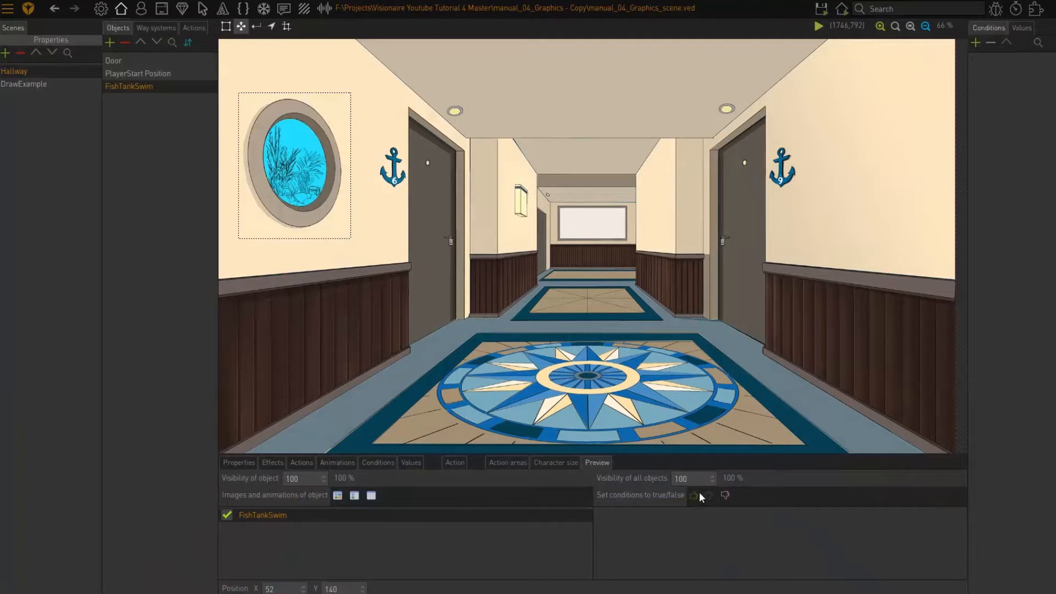
mouse_move(973, 464)
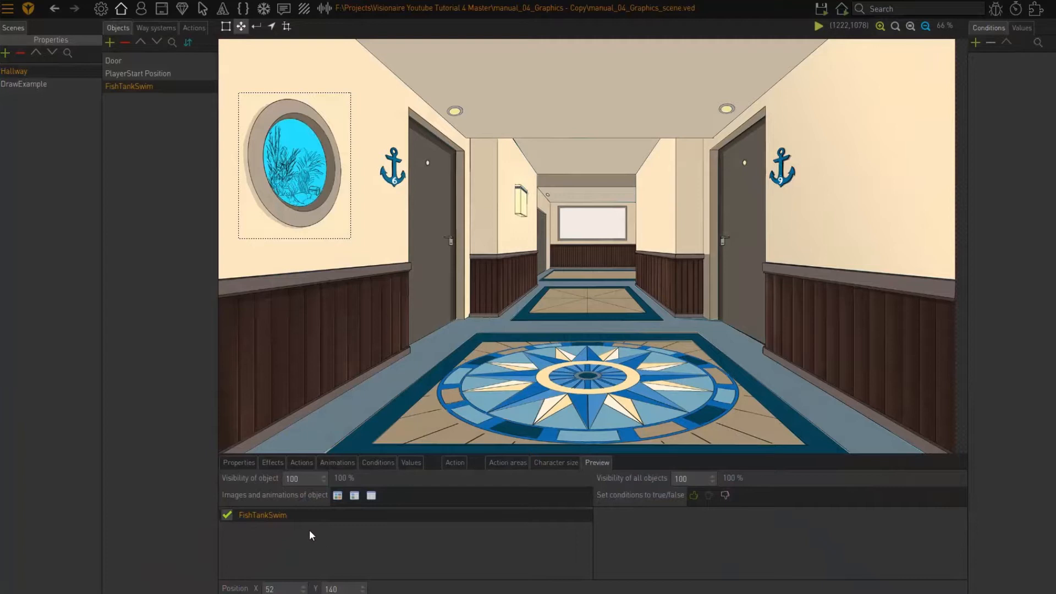
Toggle the FishTankSwim preview off and on, then nudge it over the porthole.
left_click(226, 514)
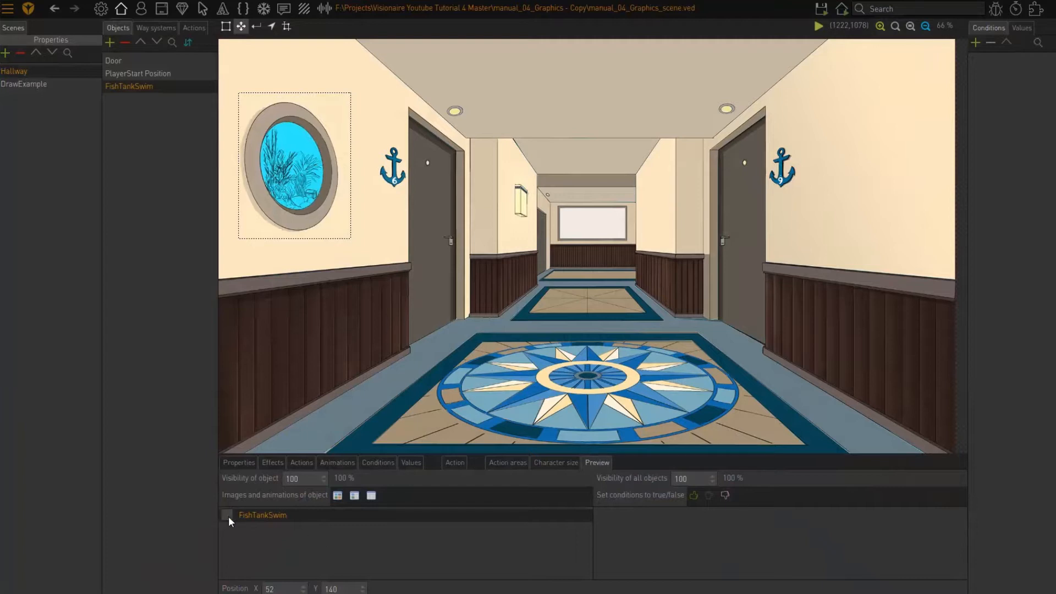
left_click(226, 515)
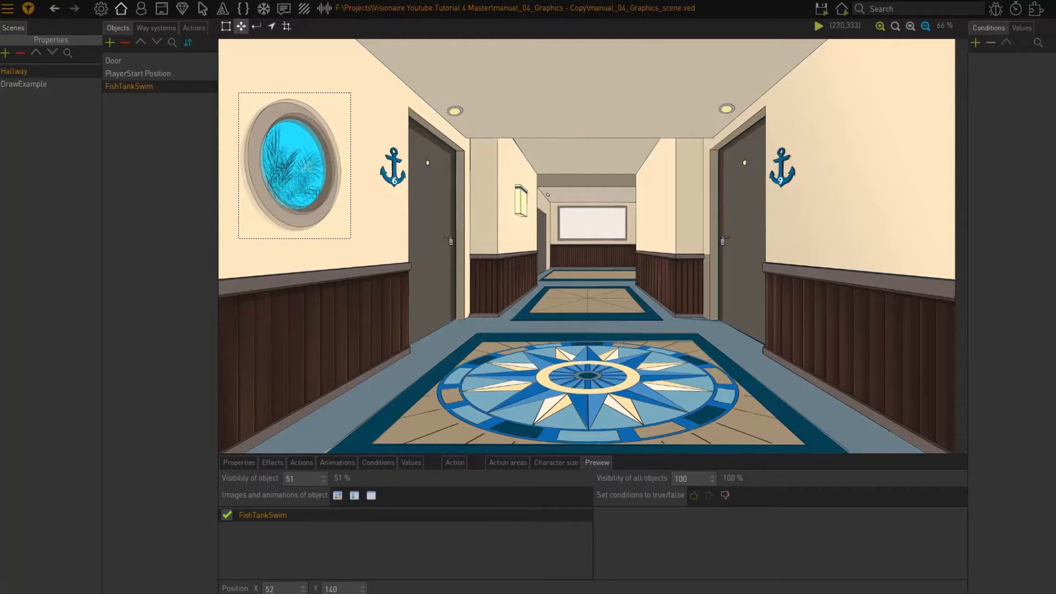
left_click_drag(295, 165, 613, 212)
type("100")
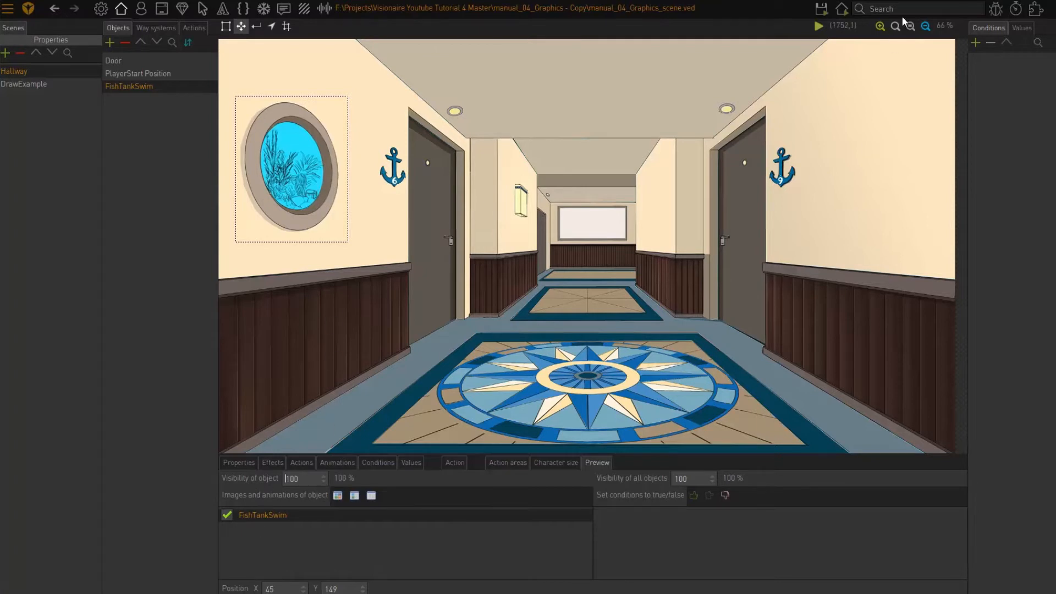
View the Hallway scene preview listing its door and fish tank objects.
left_click(818, 27)
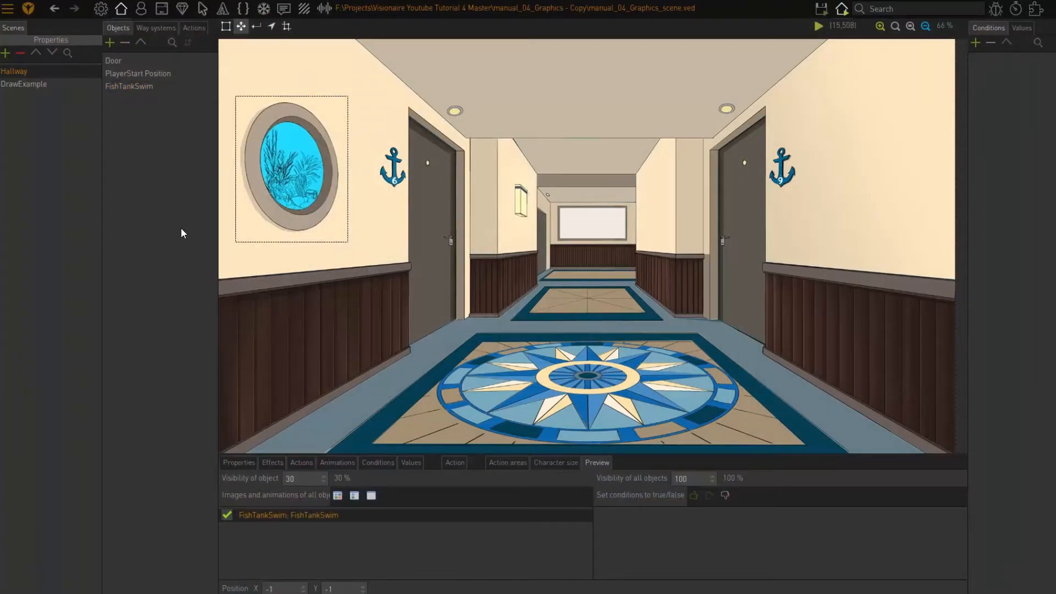
Switch to the DrawExample scene and select its GreenBox object.
left_click(23, 83)
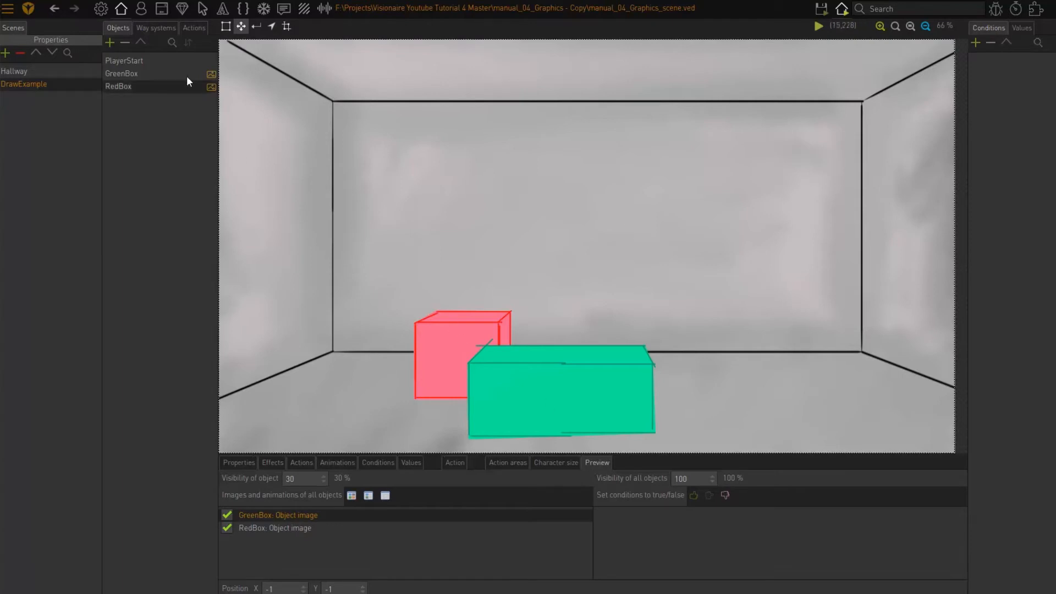
left_click(119, 86)
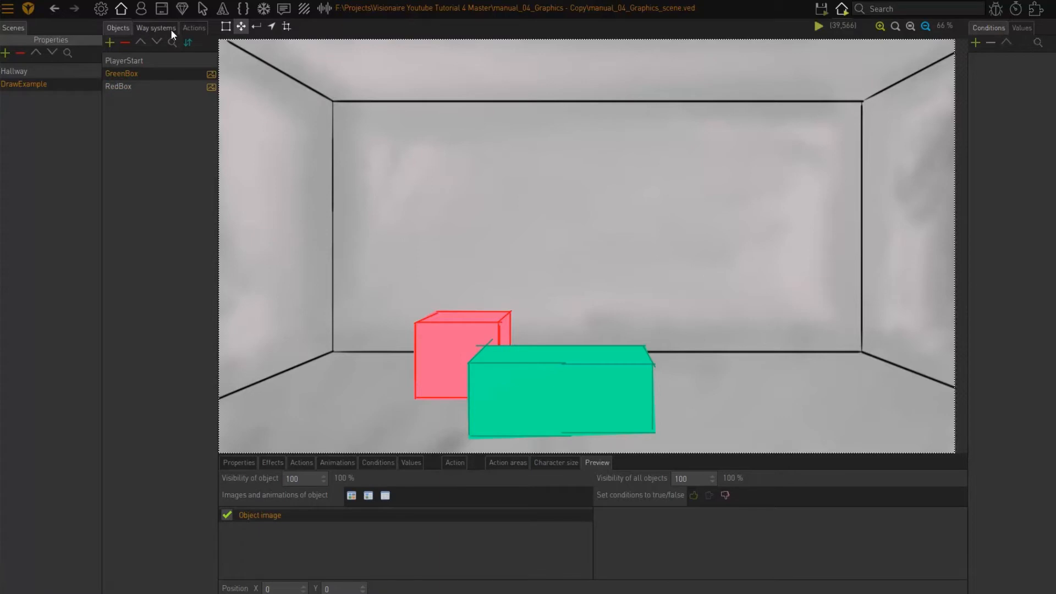
Show DrawExample's way system and draw a small way border on the right of the floor.
left_click(155, 28)
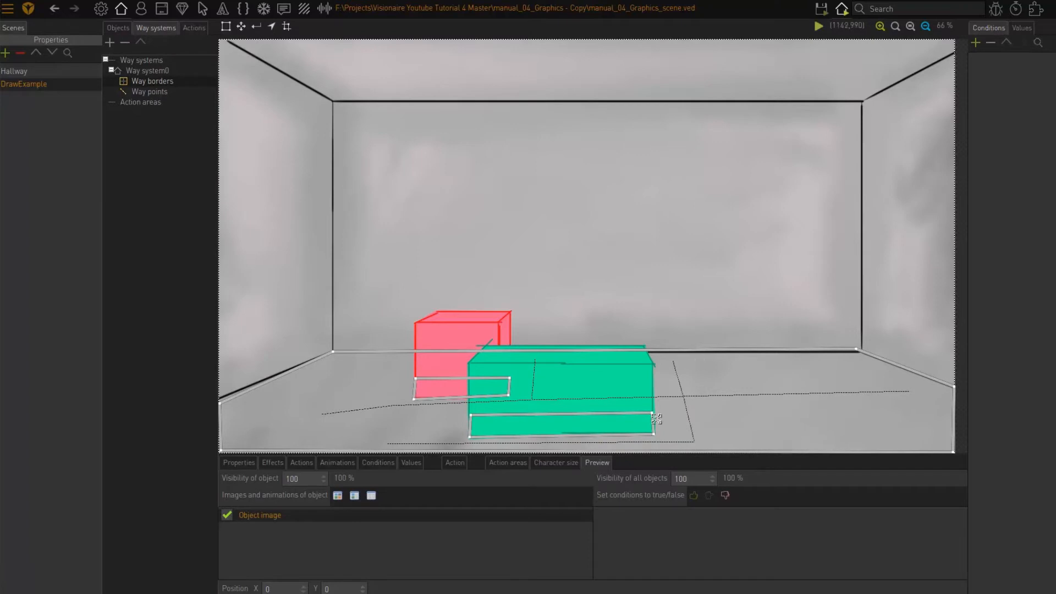
mouse_move(527, 414)
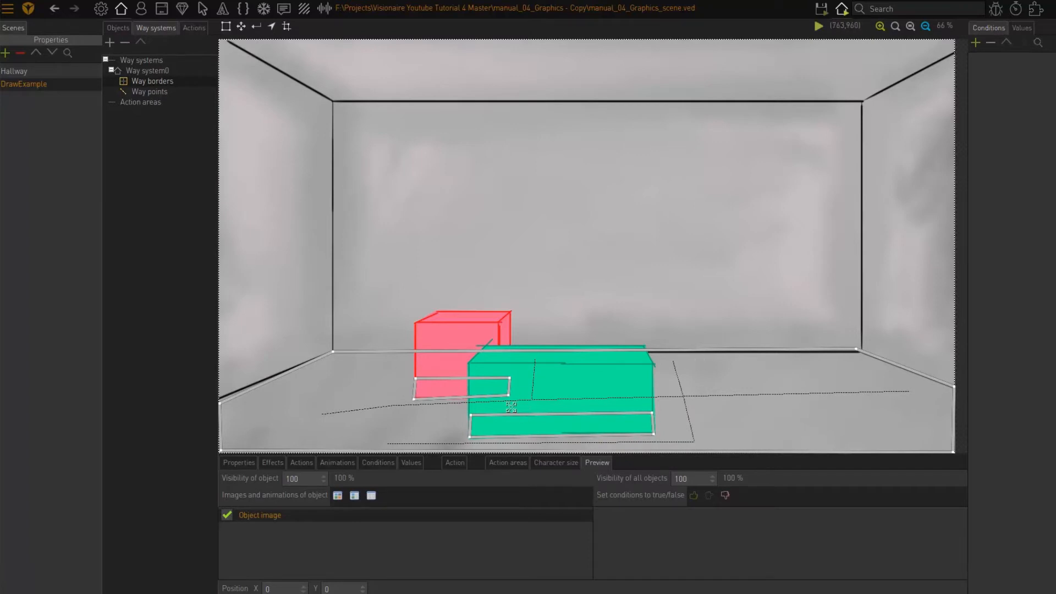
mouse_move(160, 117)
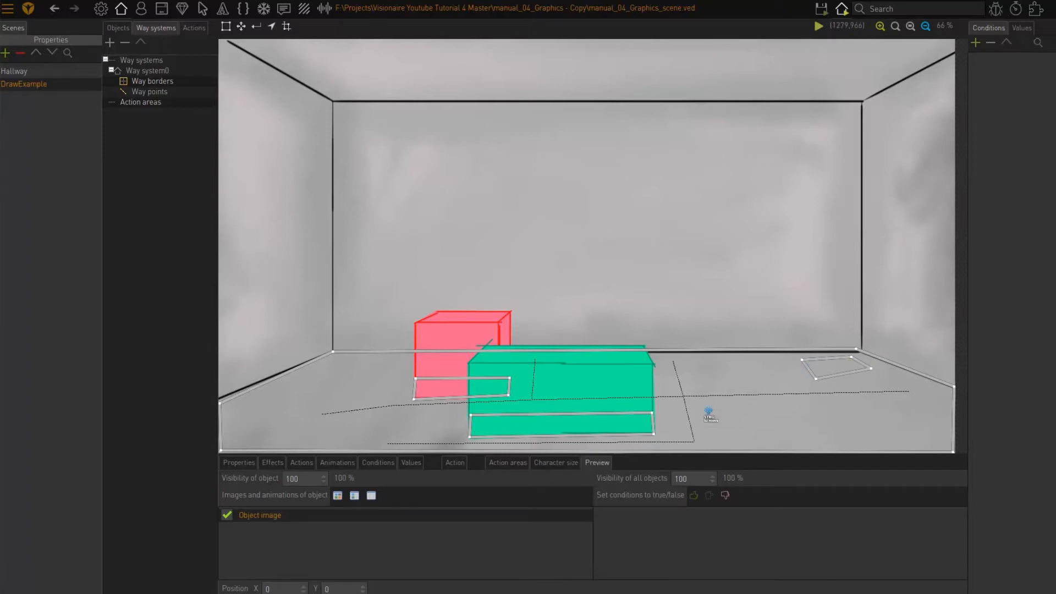
left_click_drag(708, 416, 867, 392)
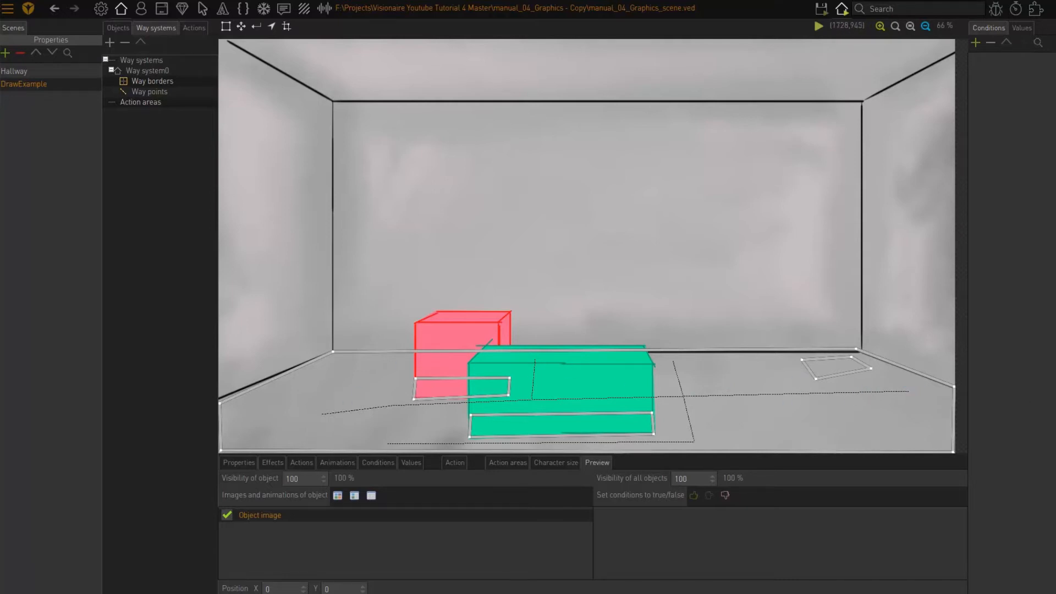
left_click(839, 9)
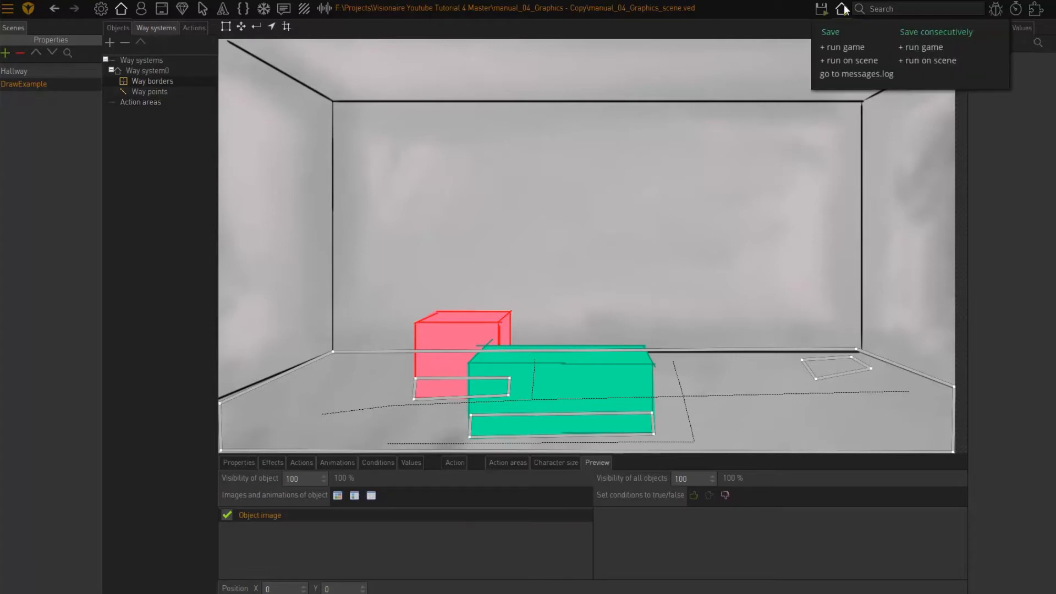
left_click(842, 46)
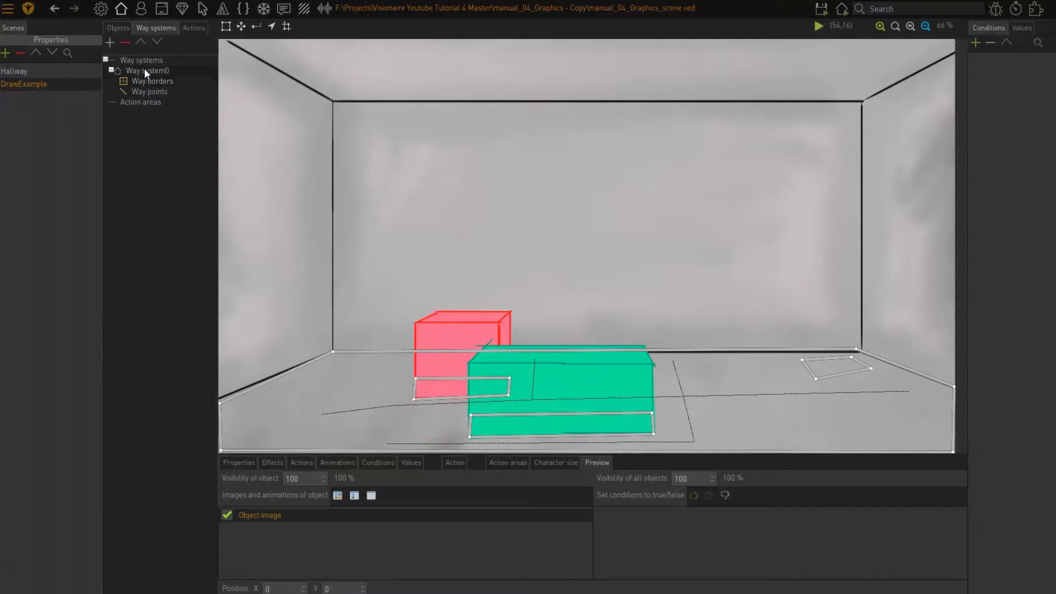
Move RedBox above GreenBox in the DrawExample object drawing order.
left_click(117, 27)
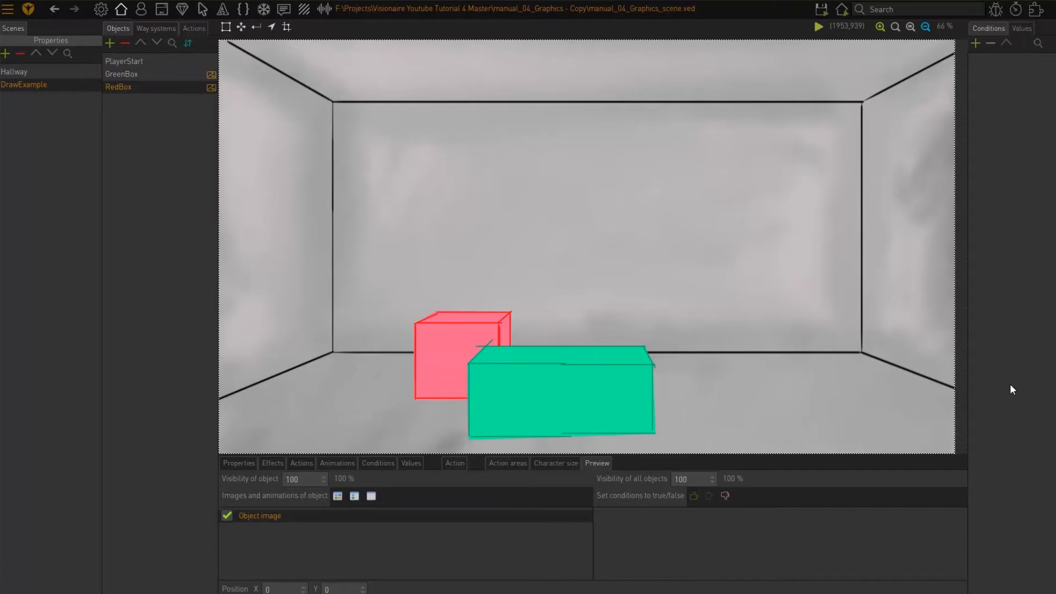
mouse_move(1021, 401)
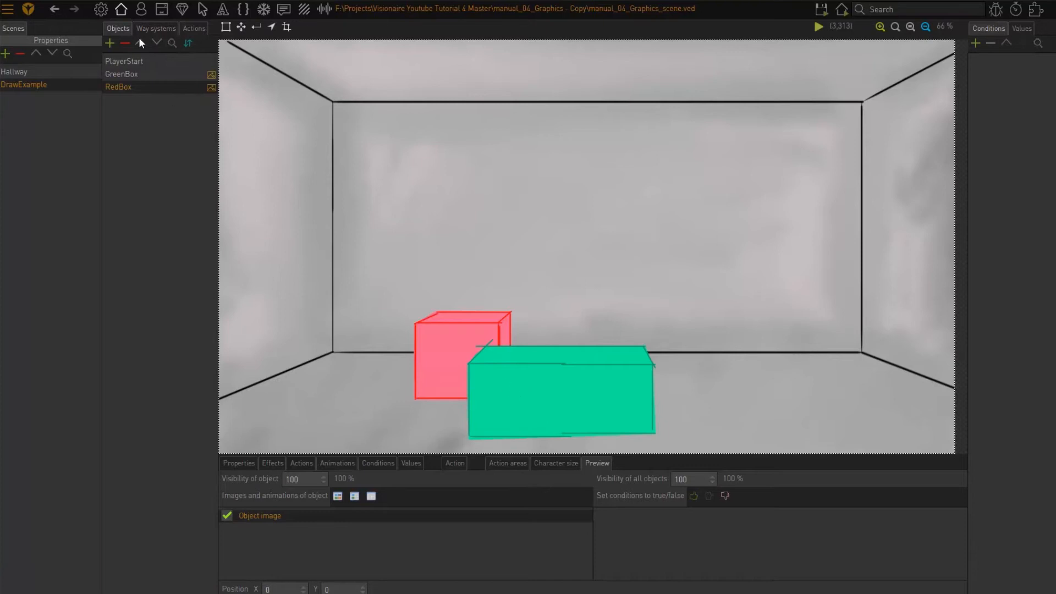
left_click(119, 86)
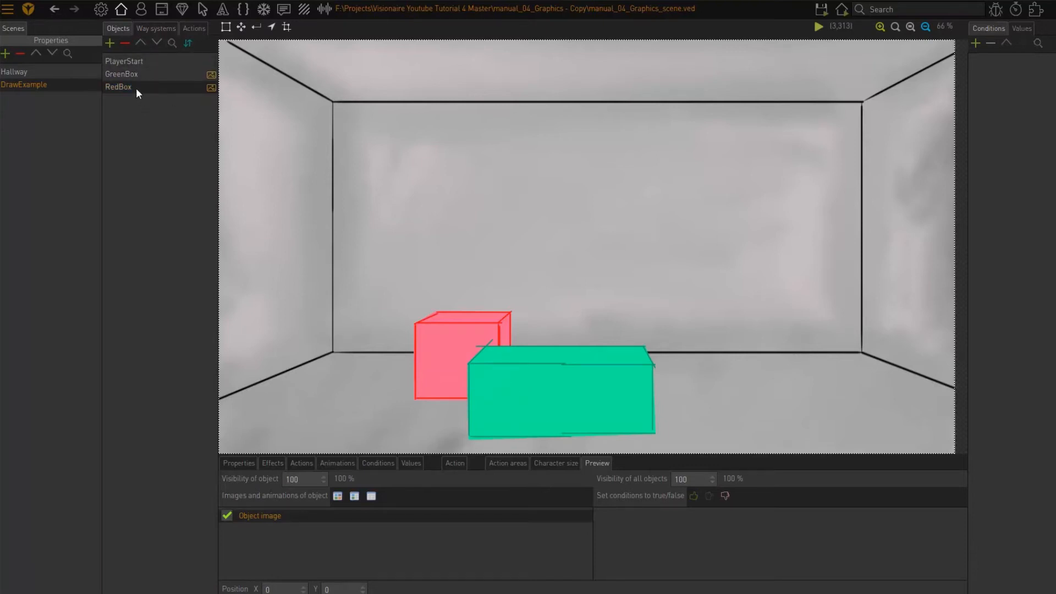
left_click(121, 74)
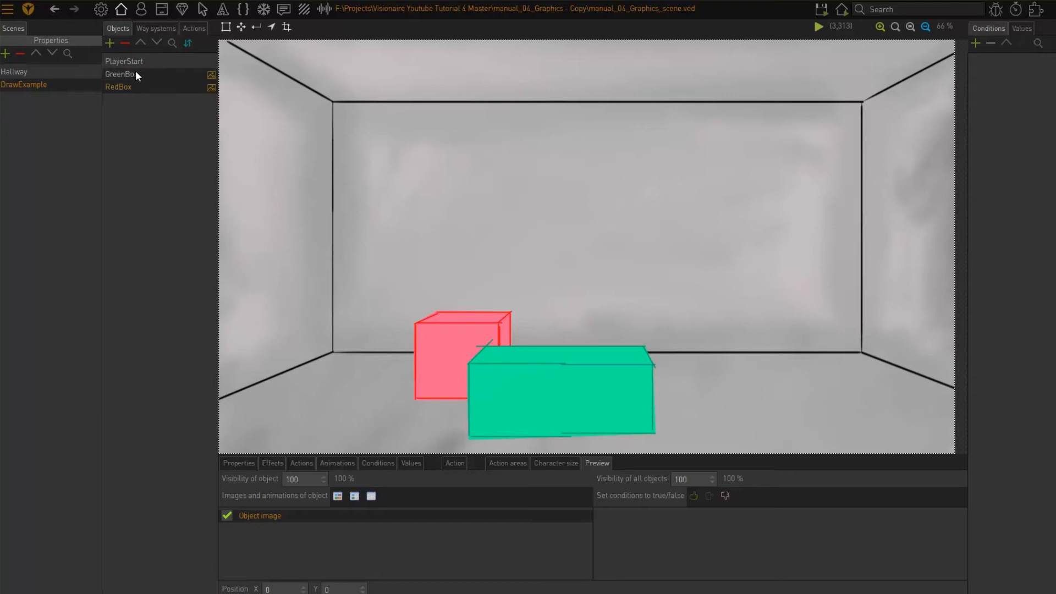
left_click(118, 85)
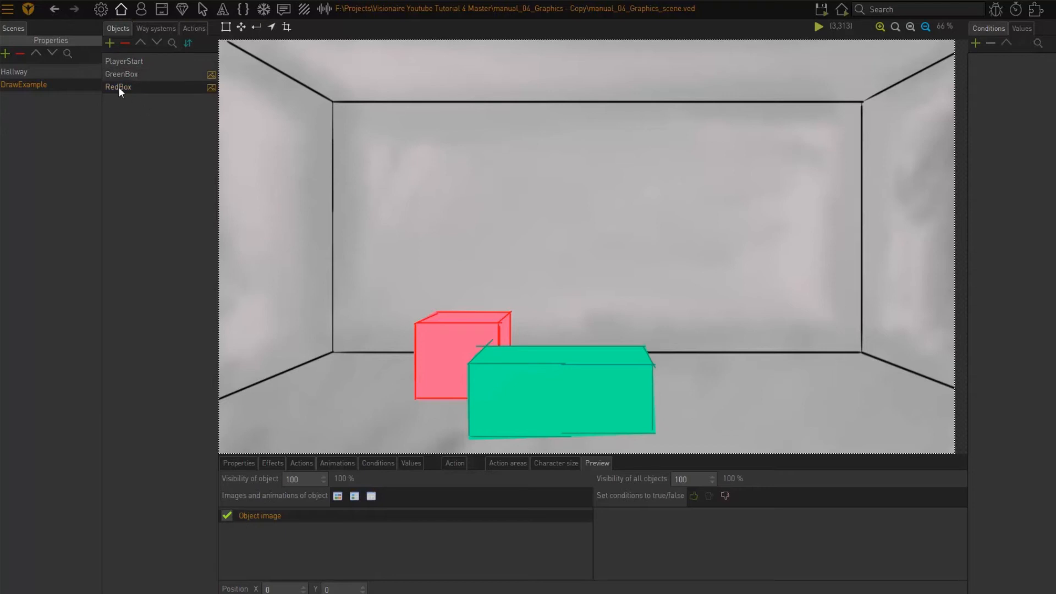
left_click(121, 74)
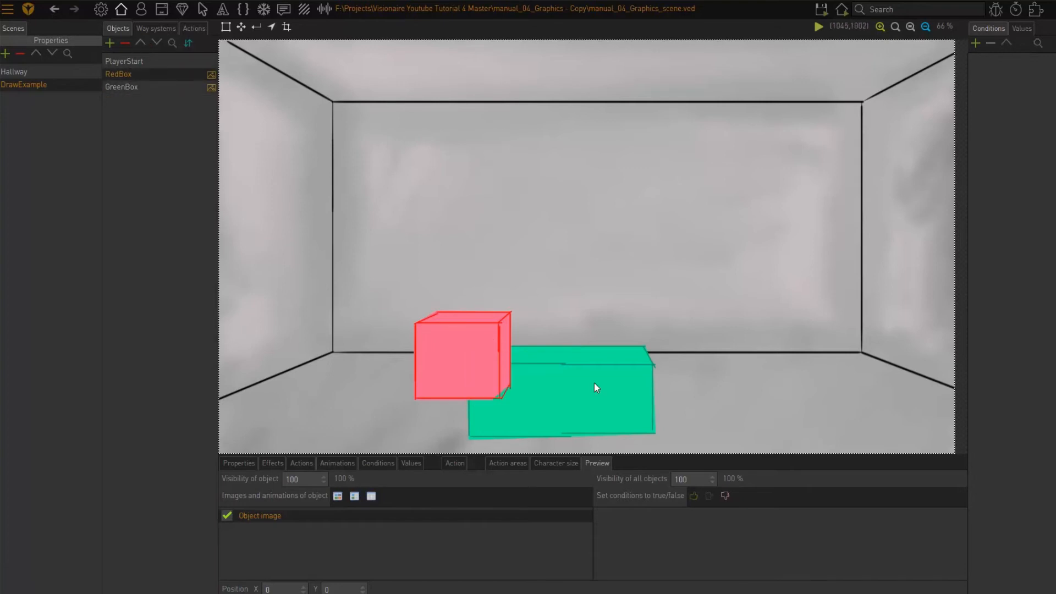
mouse_move(339, 365)
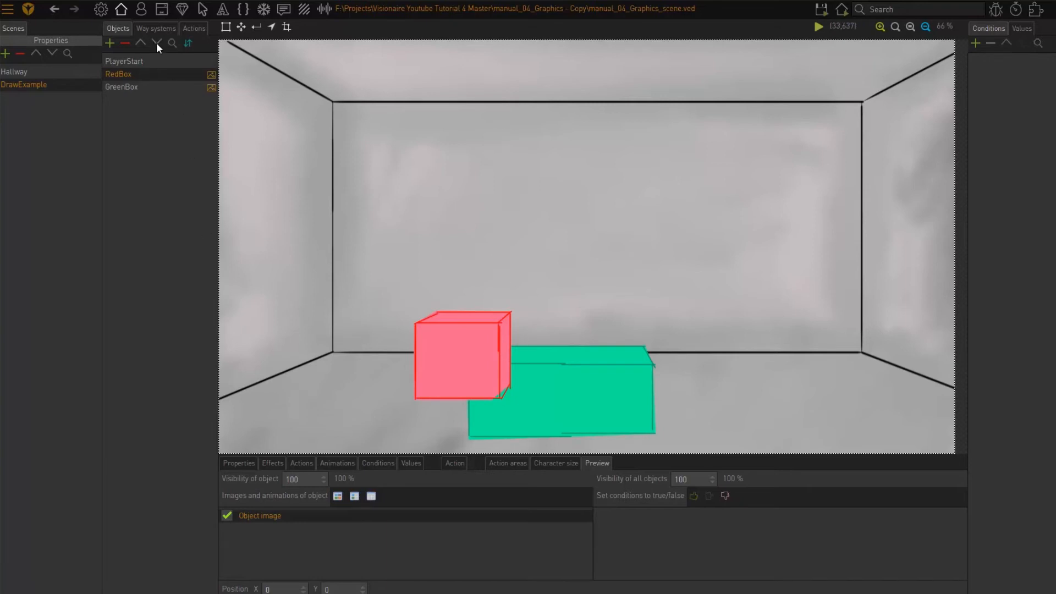
Move RedBox back below GreenBox so the green box draws in front.
left_click(139, 43)
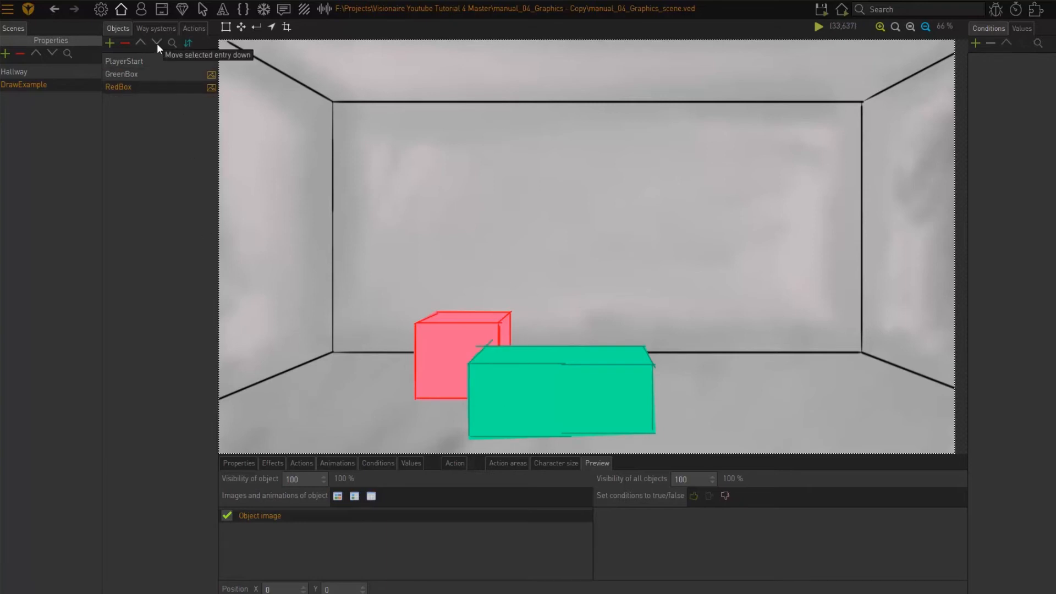
left_click(820, 8)
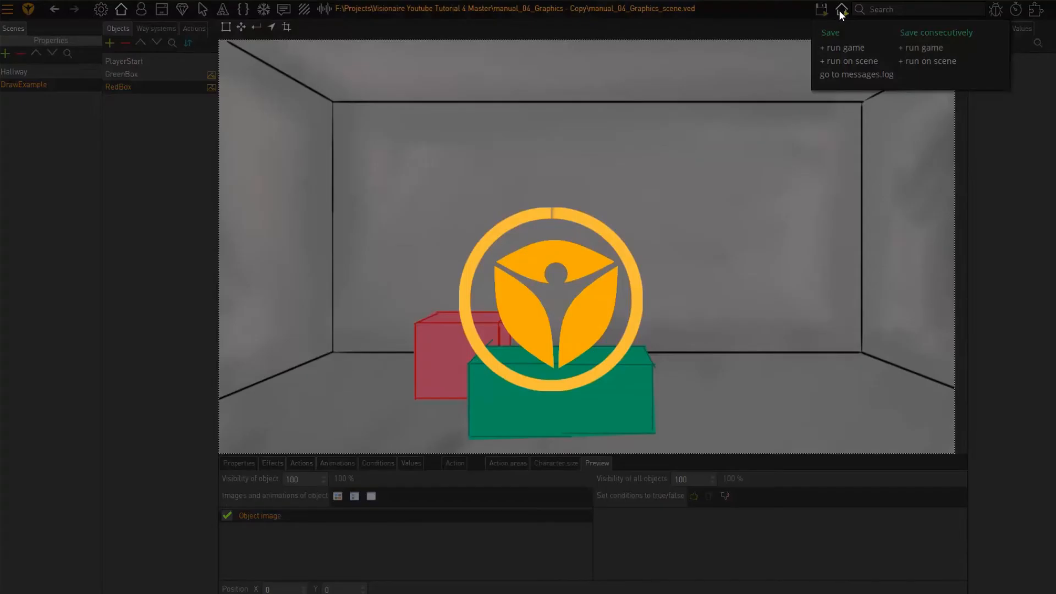
Run a test of DrawExample to confirm the green box draws in front of the red box.
left_click(850, 61)
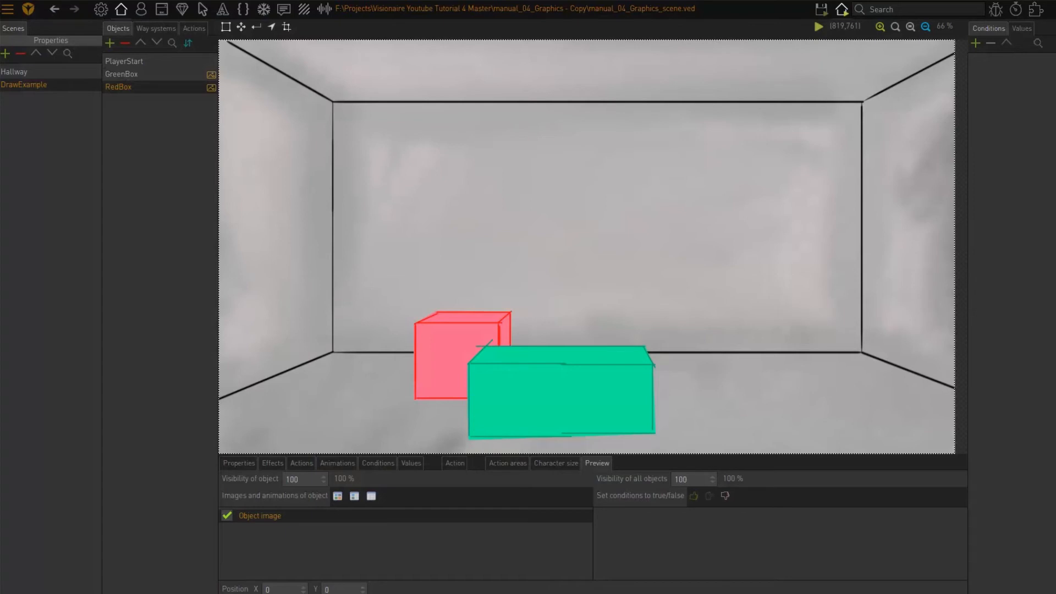
mouse_move(1051, 443)
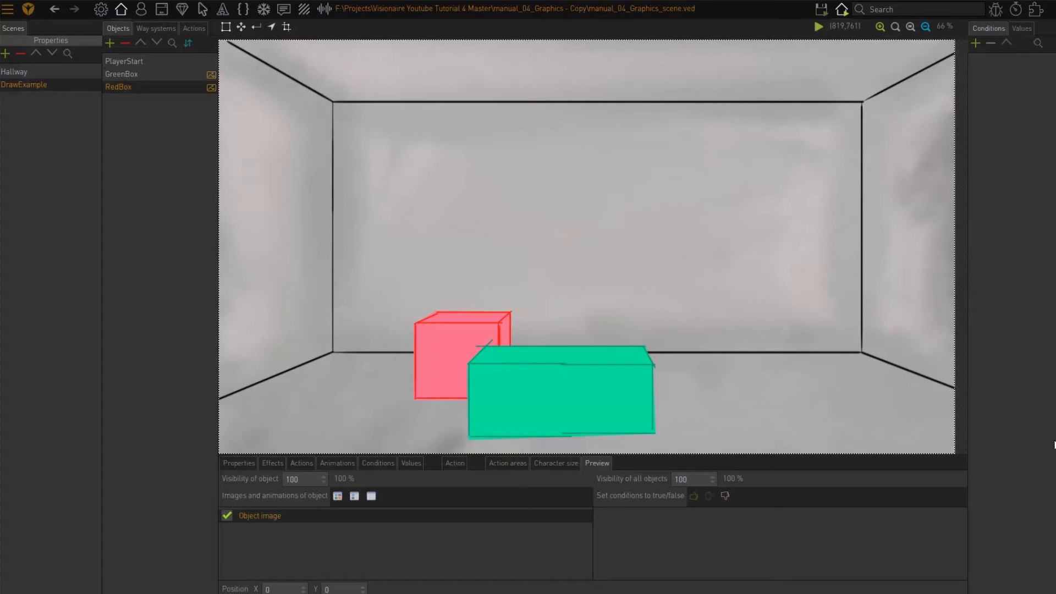
mouse_move(1050, 446)
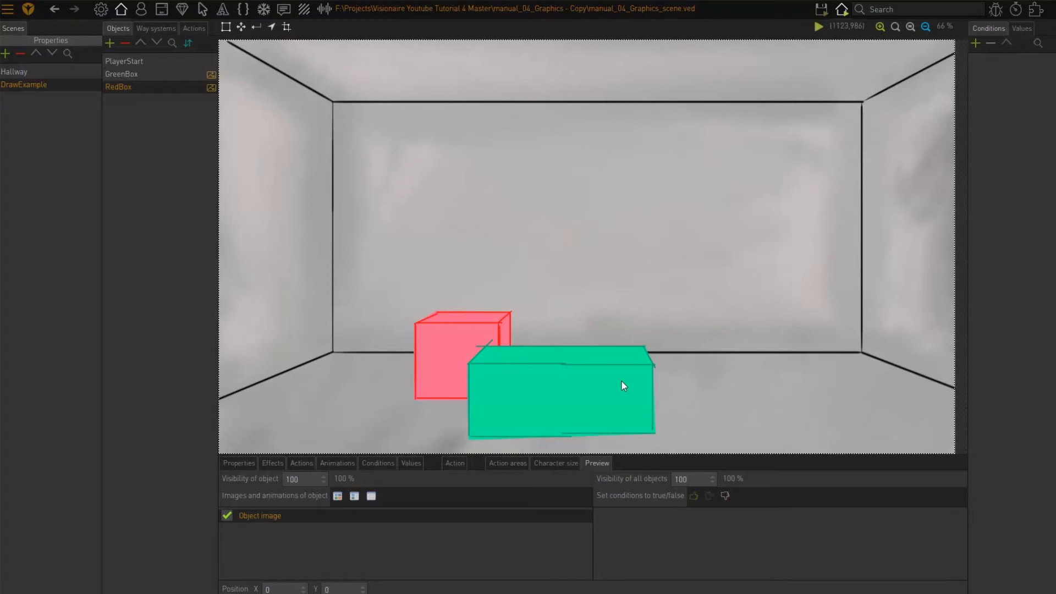
mouse_move(779, 364)
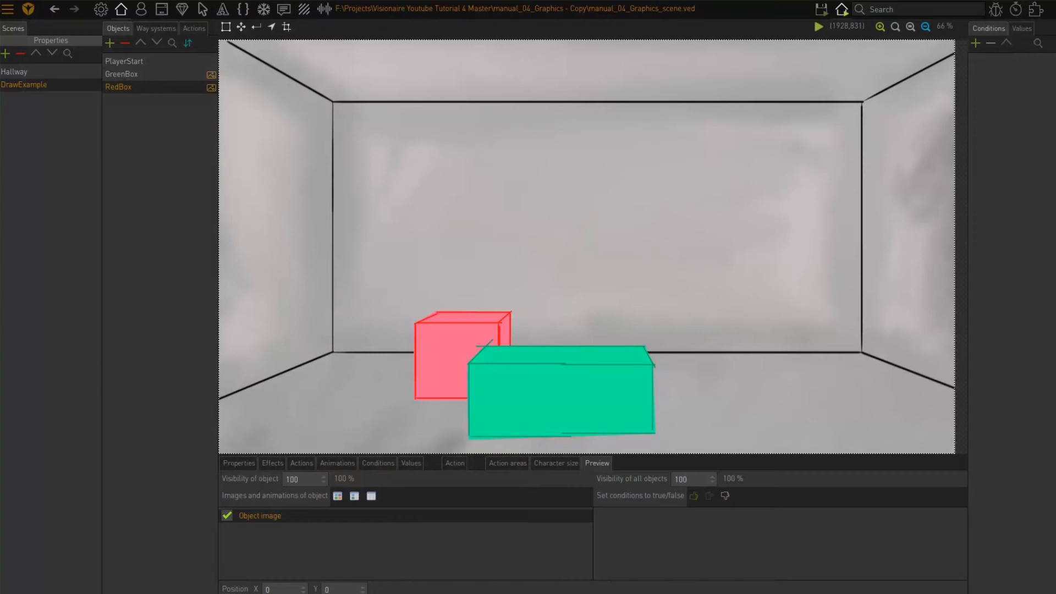
mouse_move(364, 325)
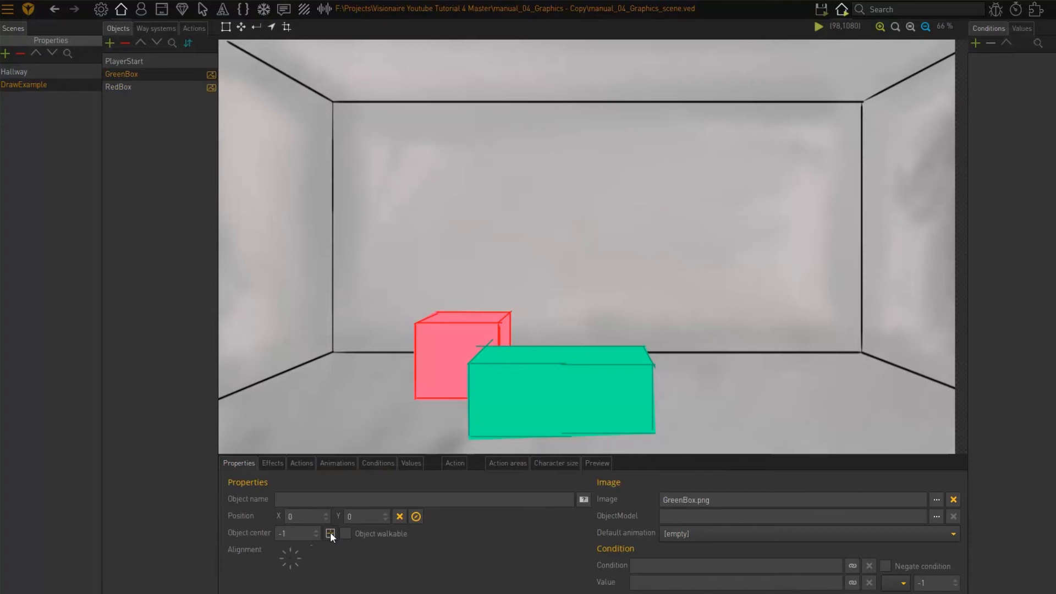
mouse_move(329, 533)
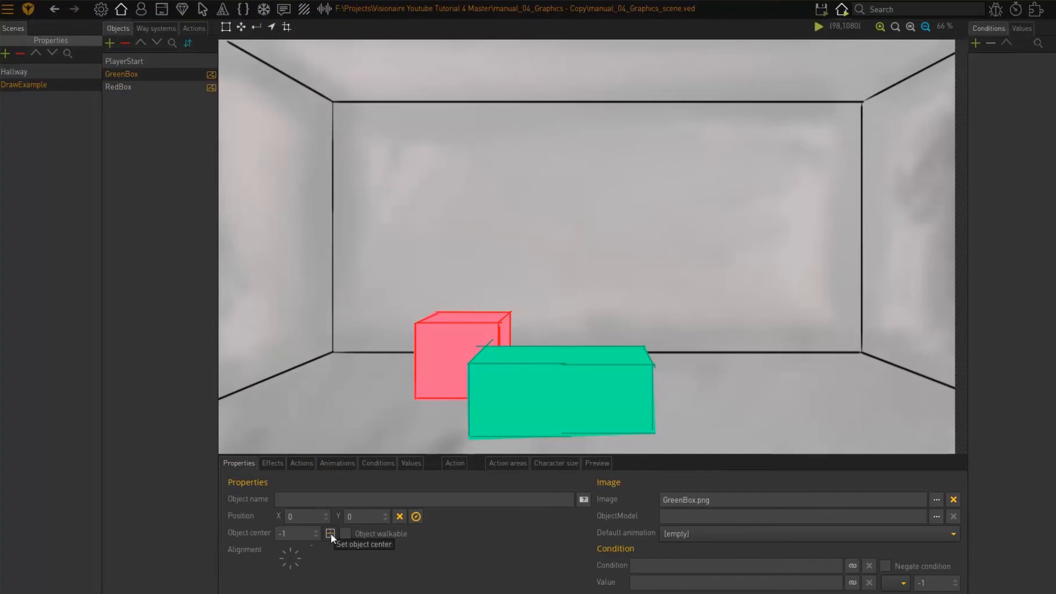
Pick GreenBox's object center on its bottom edge, giving it the value 969.
left_click(331, 533)
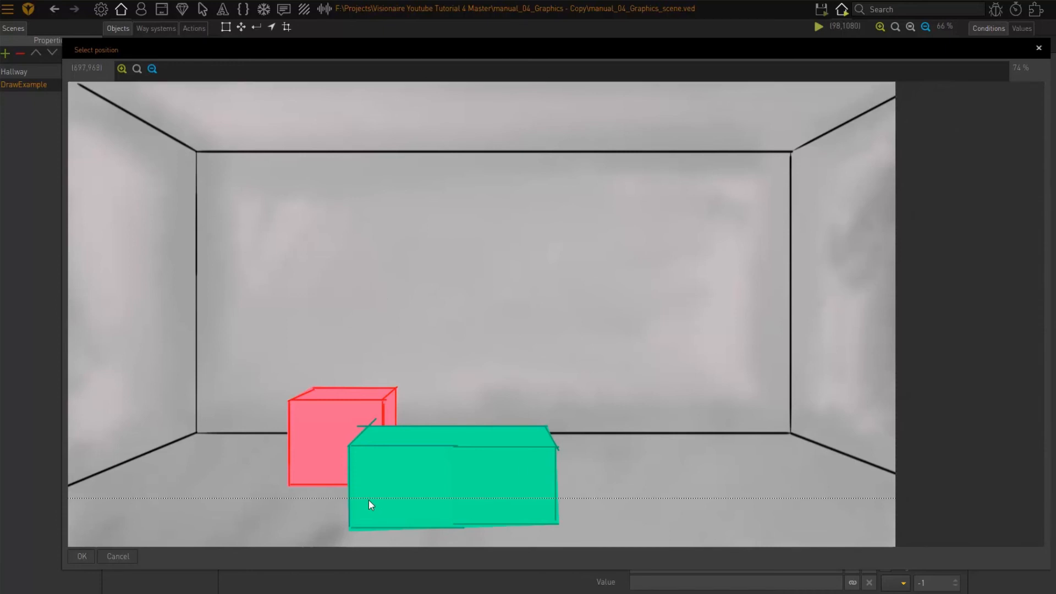
mouse_move(281, 502)
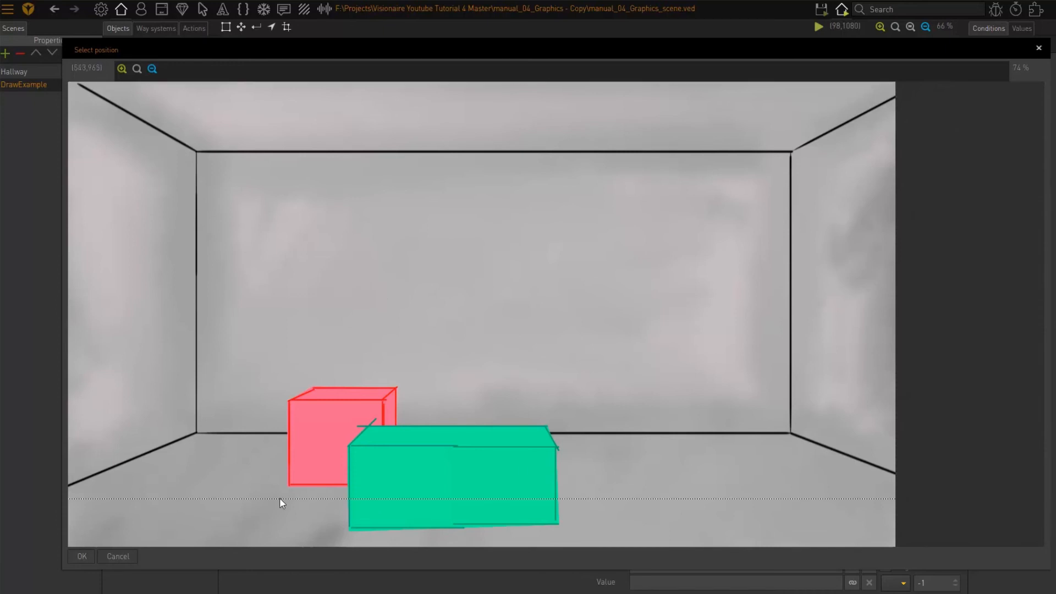
mouse_move(605, 482)
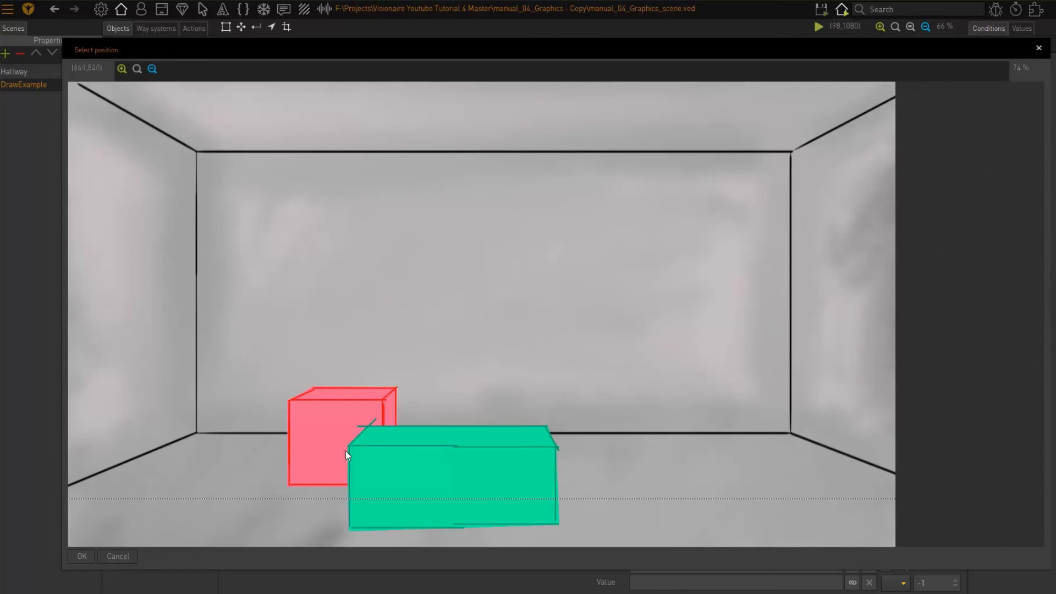
mouse_move(580, 503)
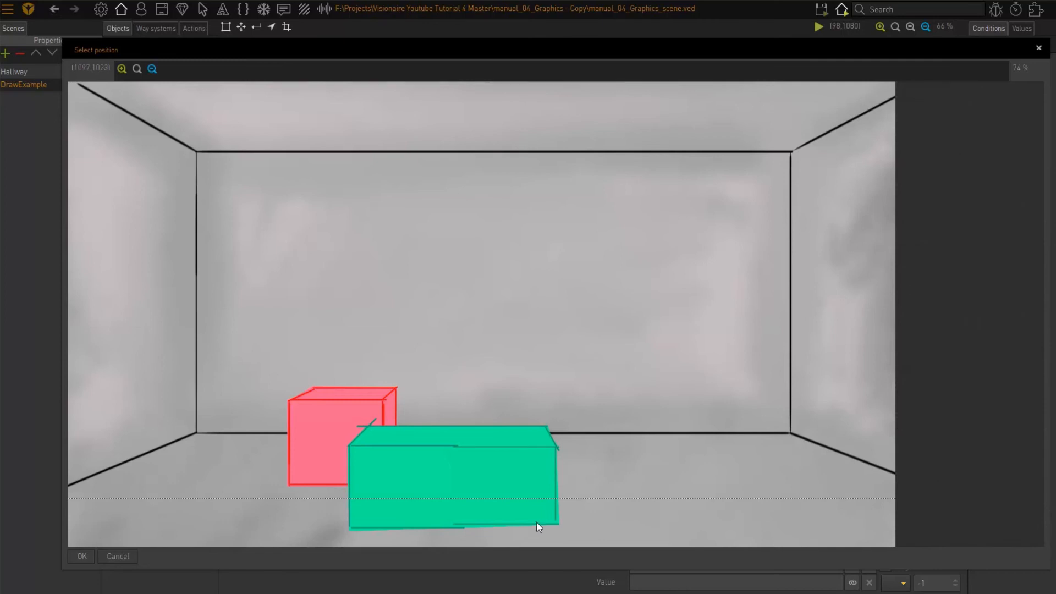
mouse_move(383, 503)
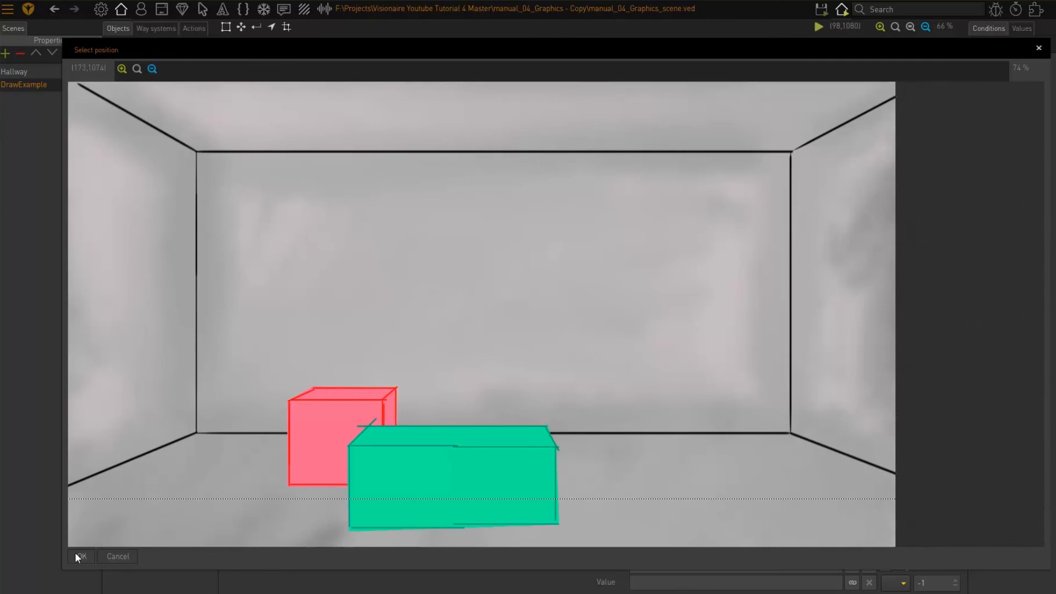
left_click(80, 556)
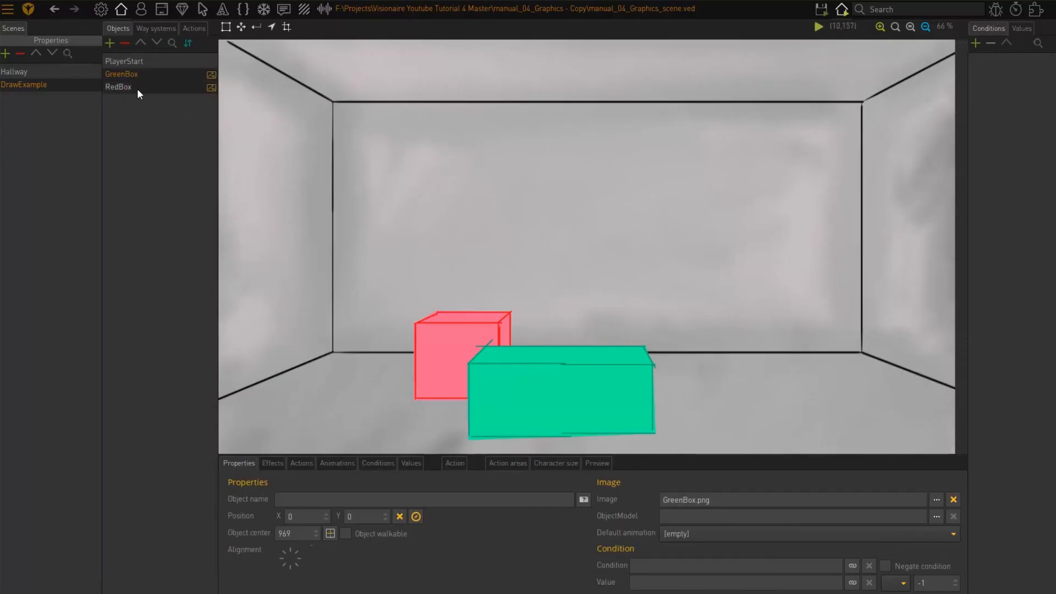
Pick RedBox's object center on its bottom edge, giving it the value 896.
left_click(119, 86)
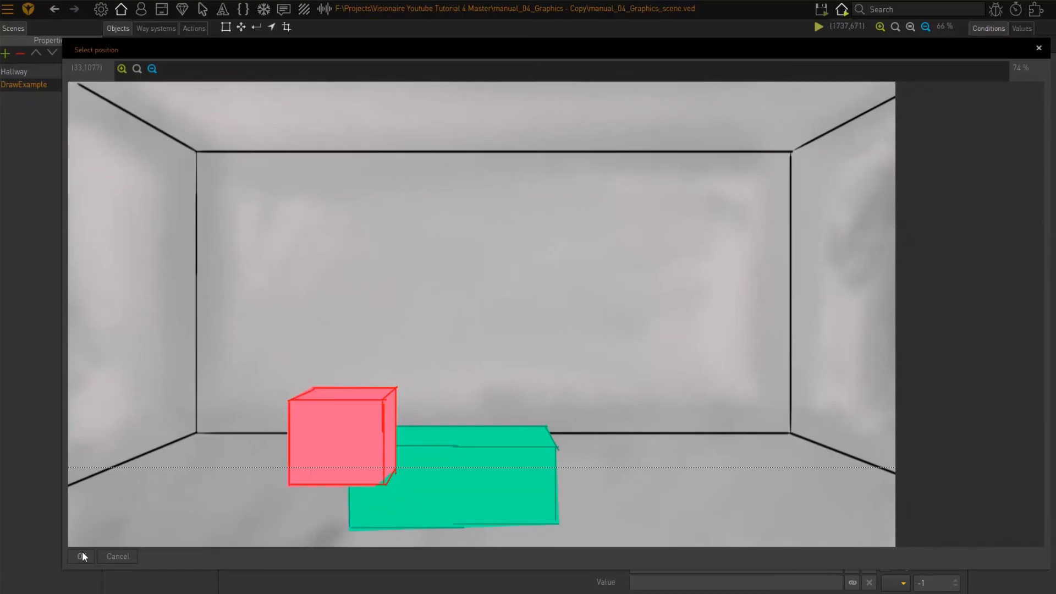
left_click(80, 556)
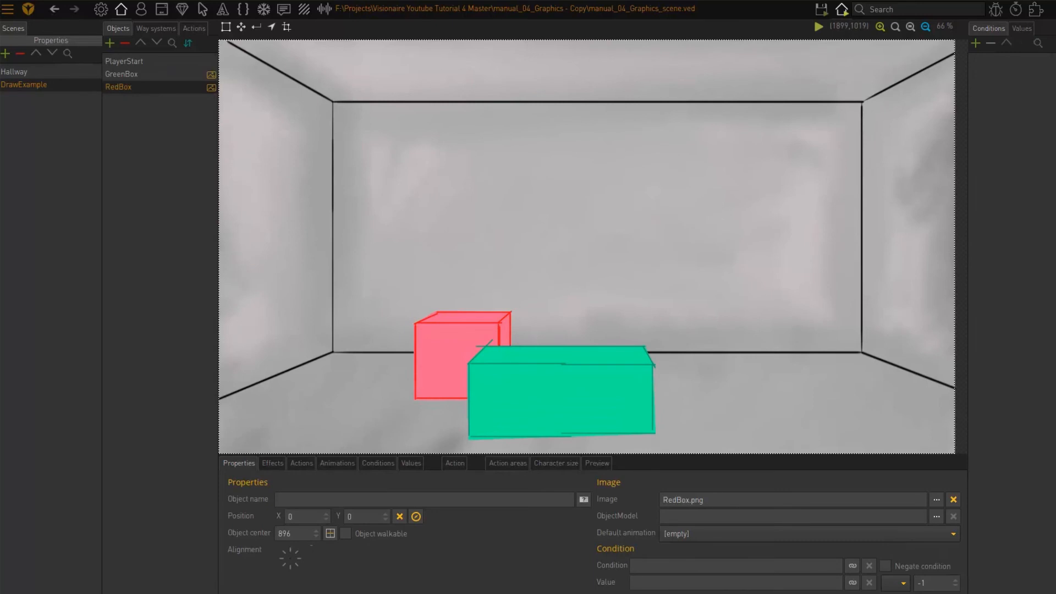
left_click(820, 8)
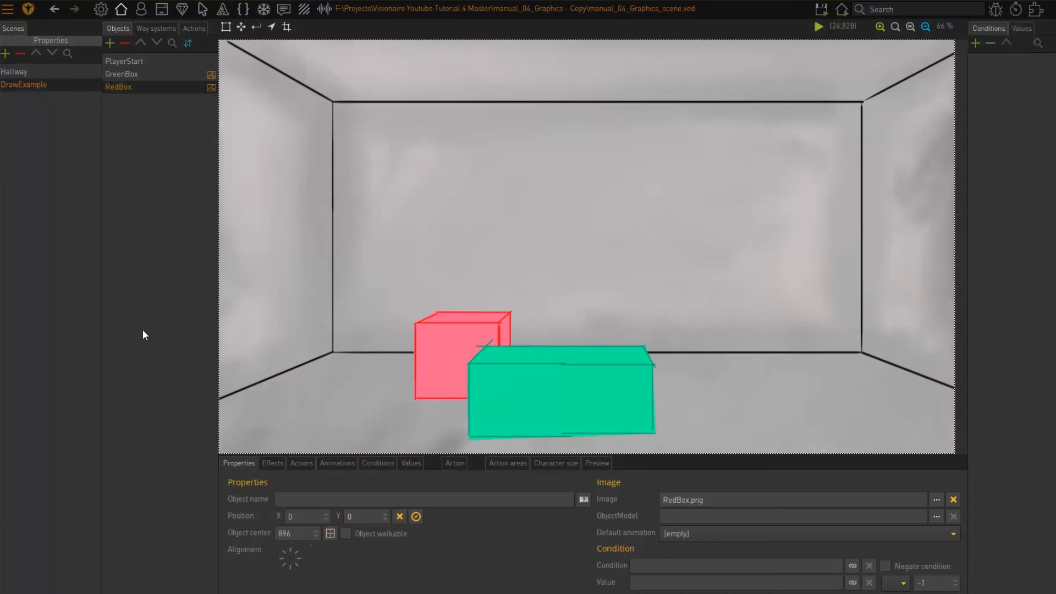
mouse_move(188, 289)
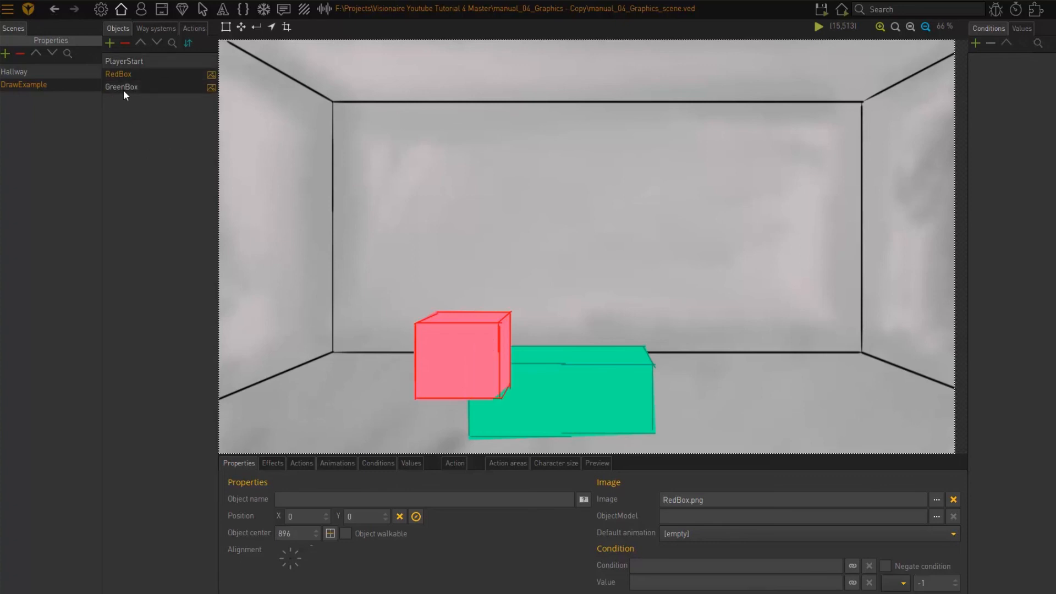
mouse_move(143, 83)
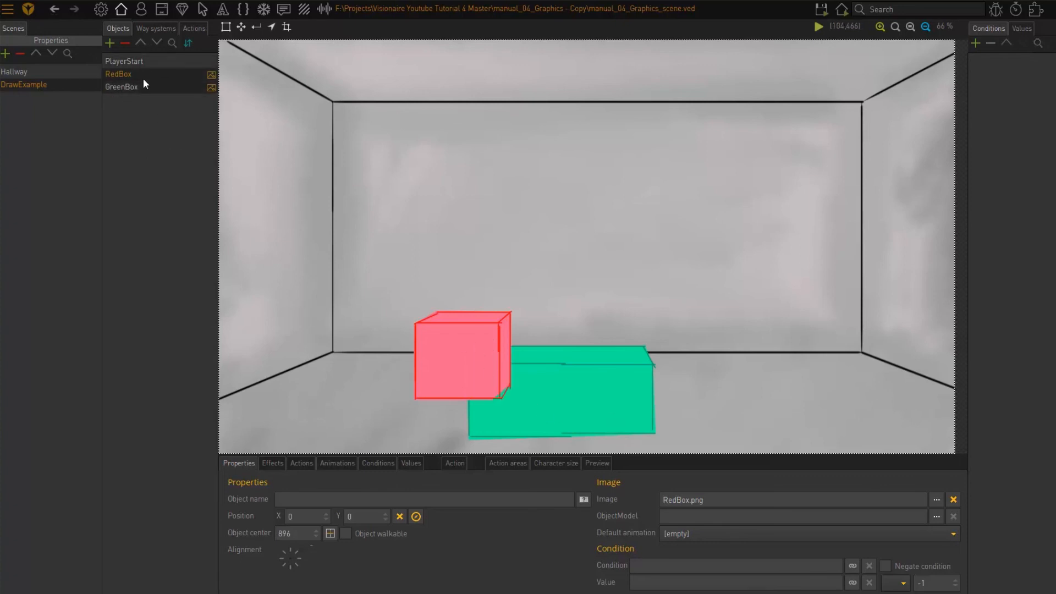
Compare the GreenBox and RedBox center values with RedBox listed first in the Objects list.
left_click(120, 86)
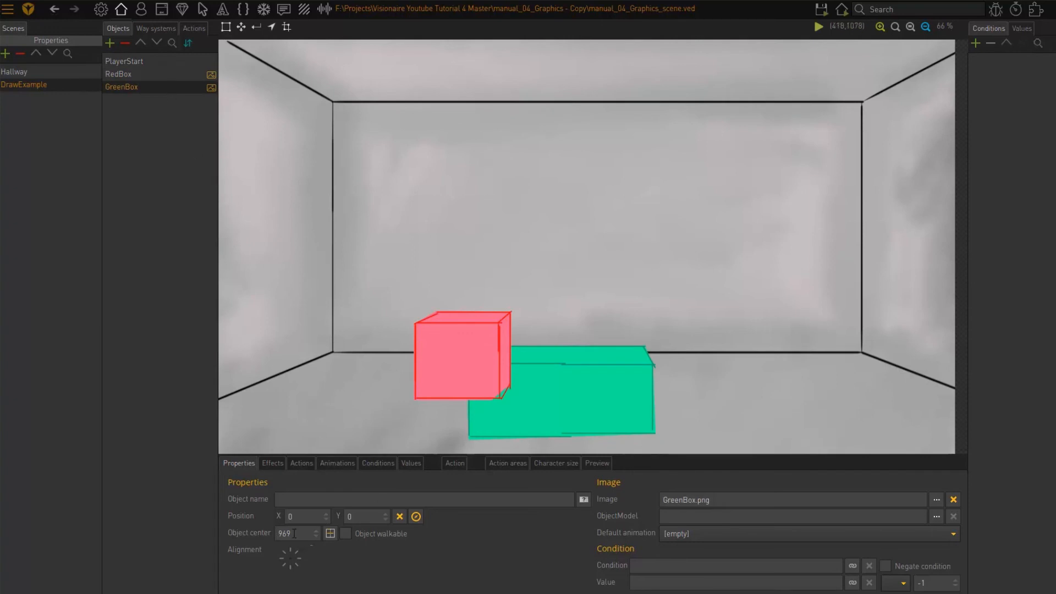
left_click(119, 74)
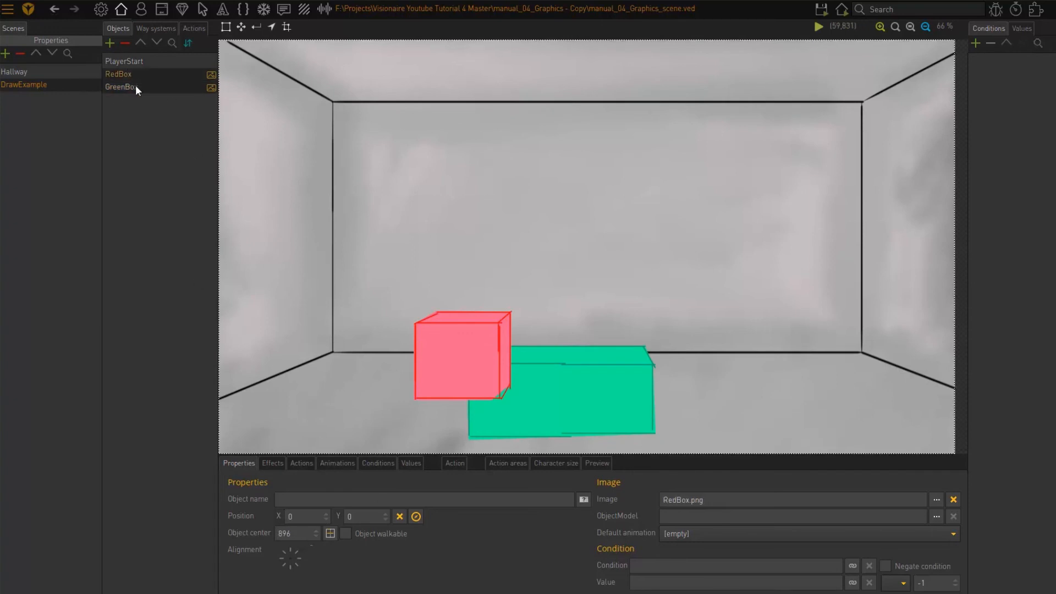
left_click(119, 73)
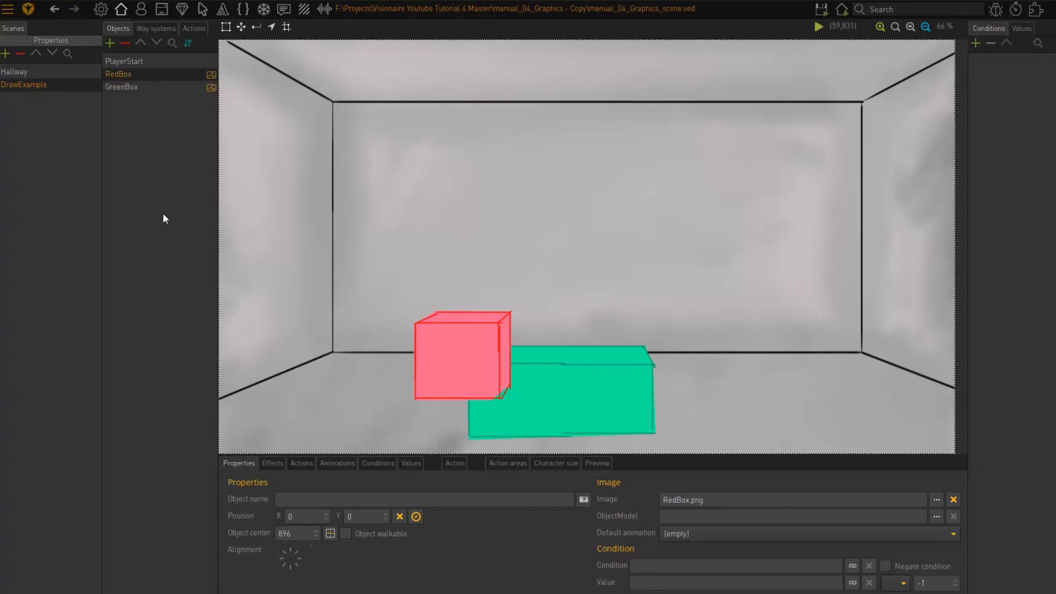
mouse_move(567, 363)
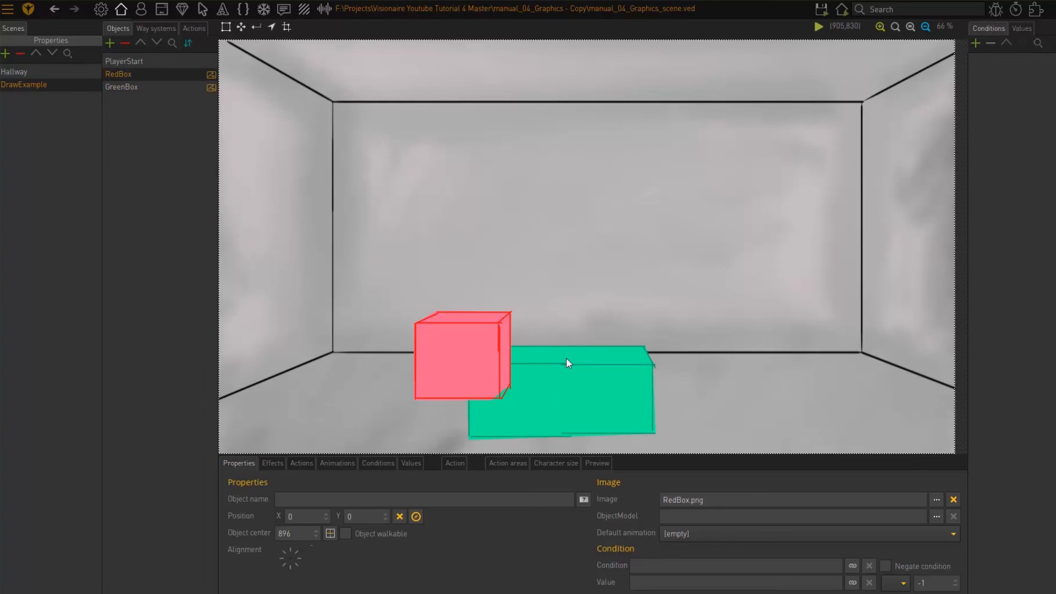
mouse_move(569, 362)
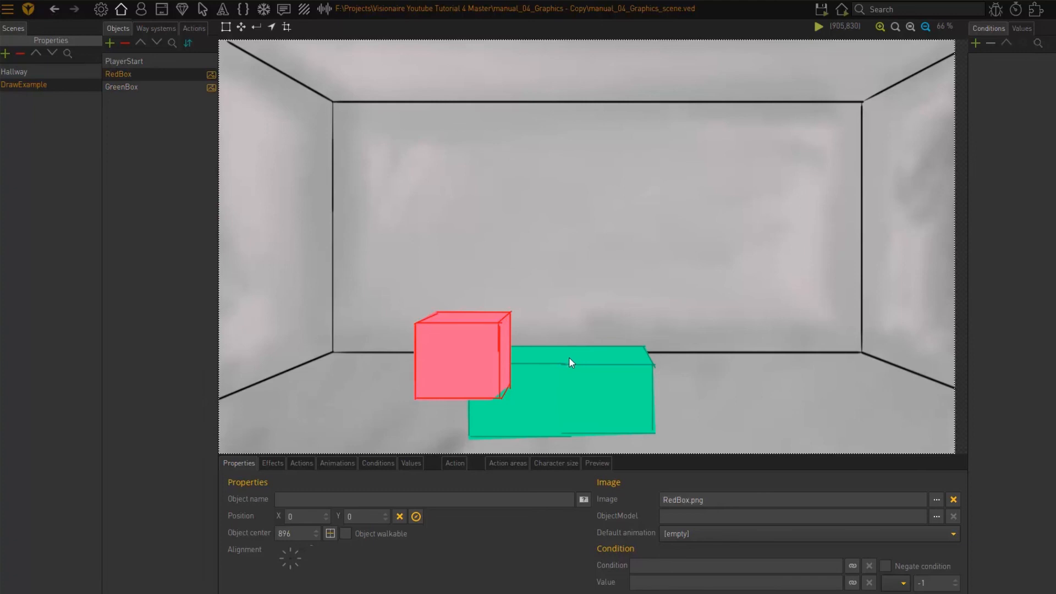
mouse_move(188, 43)
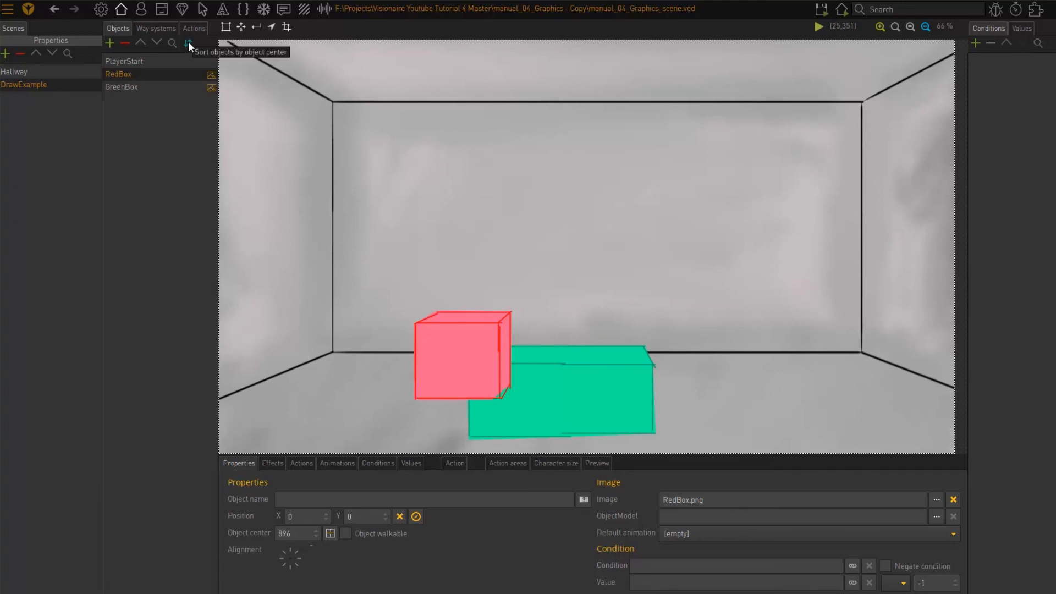
Sort DrawExample's objects by object center and refresh the scene via the Hallway scene.
left_click(188, 43)
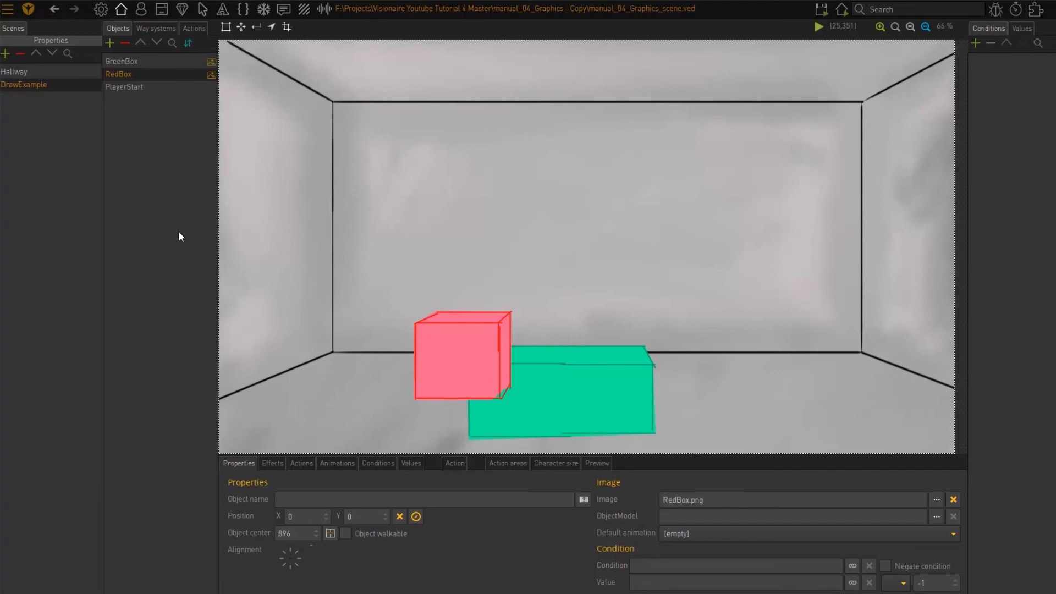
left_click(14, 71)
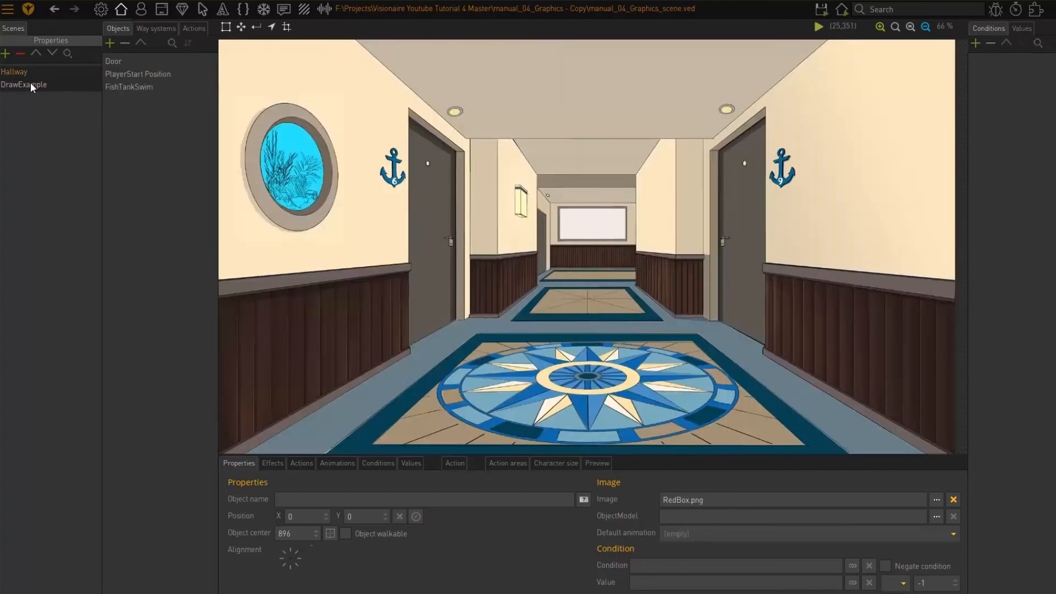
left_click(23, 85)
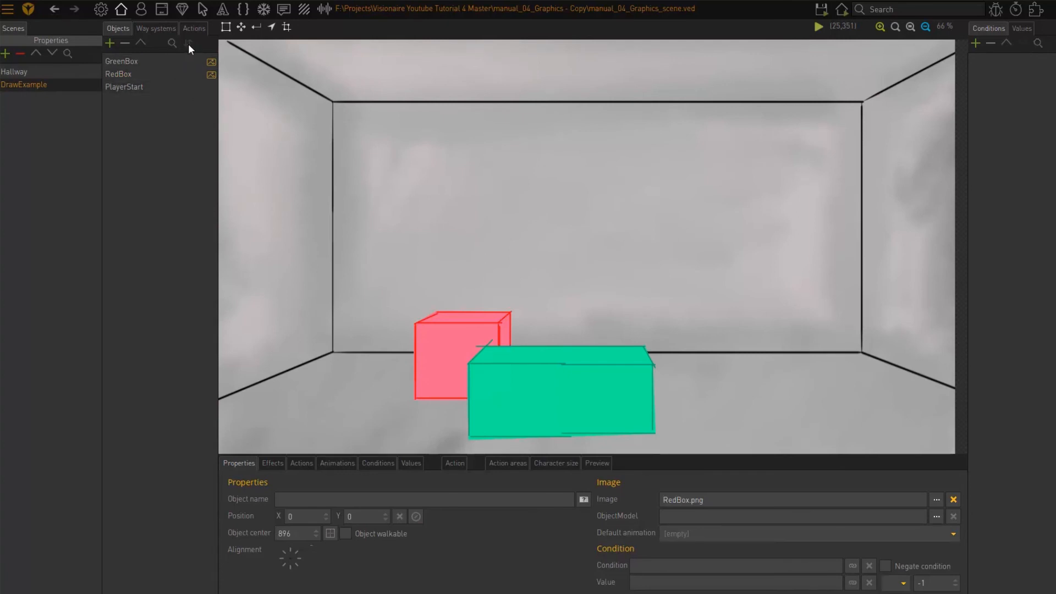
Start a test run with 'run on scene' to playtest DrawExample.
left_click(119, 74)
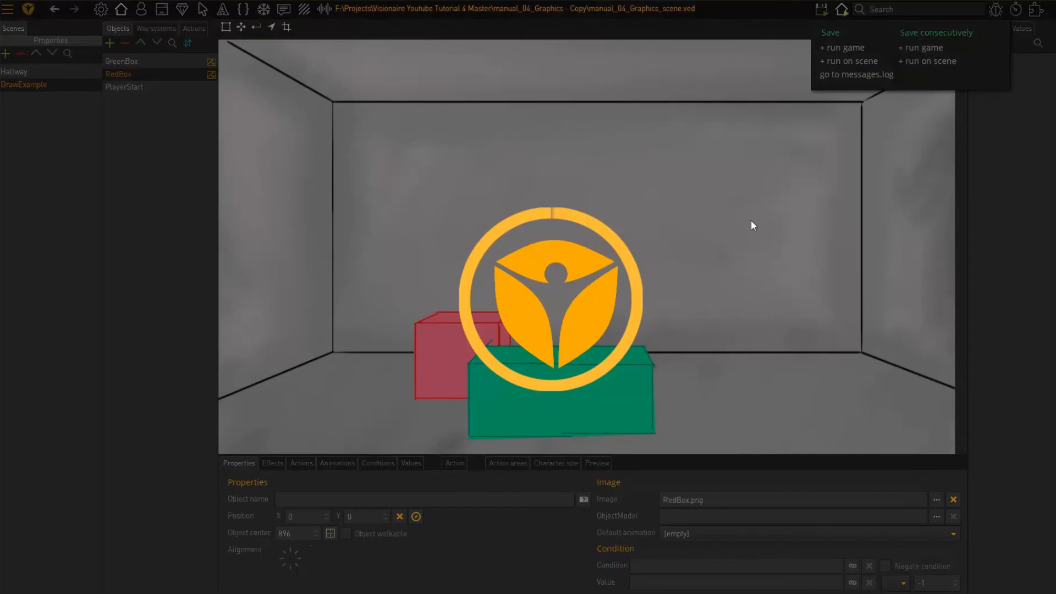
left_click(849, 61)
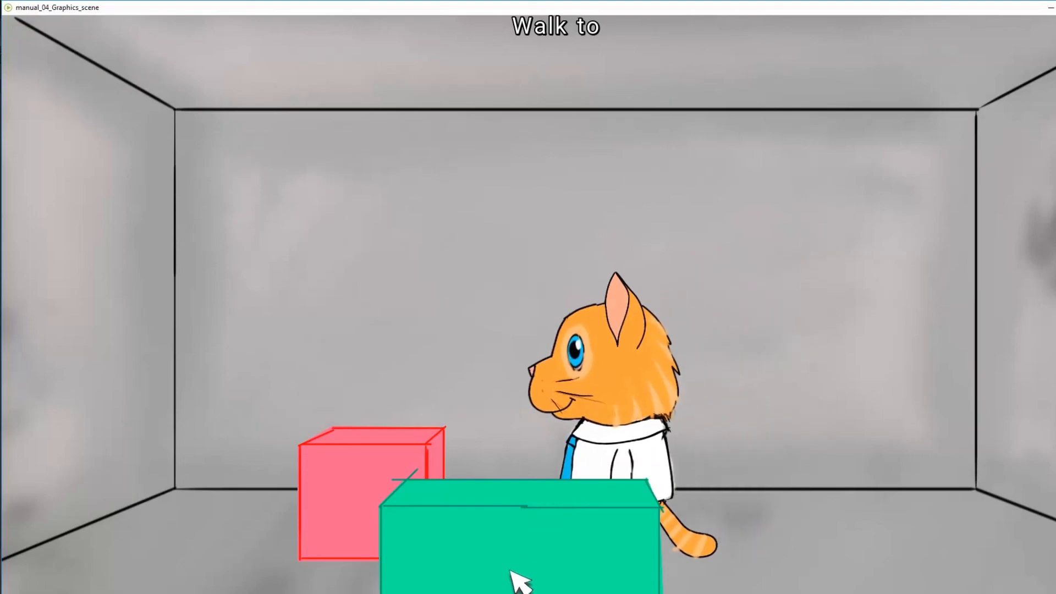